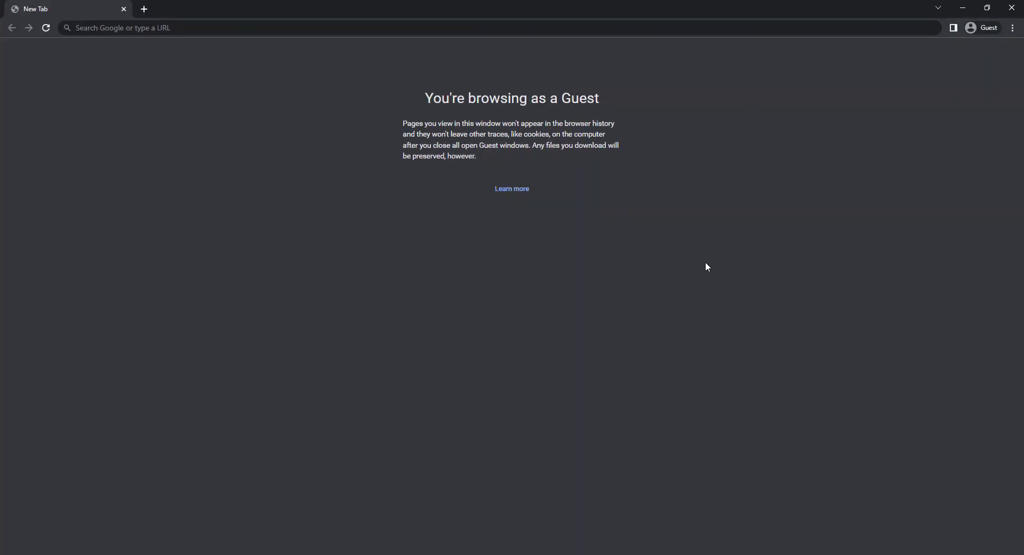
Step: Open the DevTools Console, define an empty person object and evaluate it
key("F12")
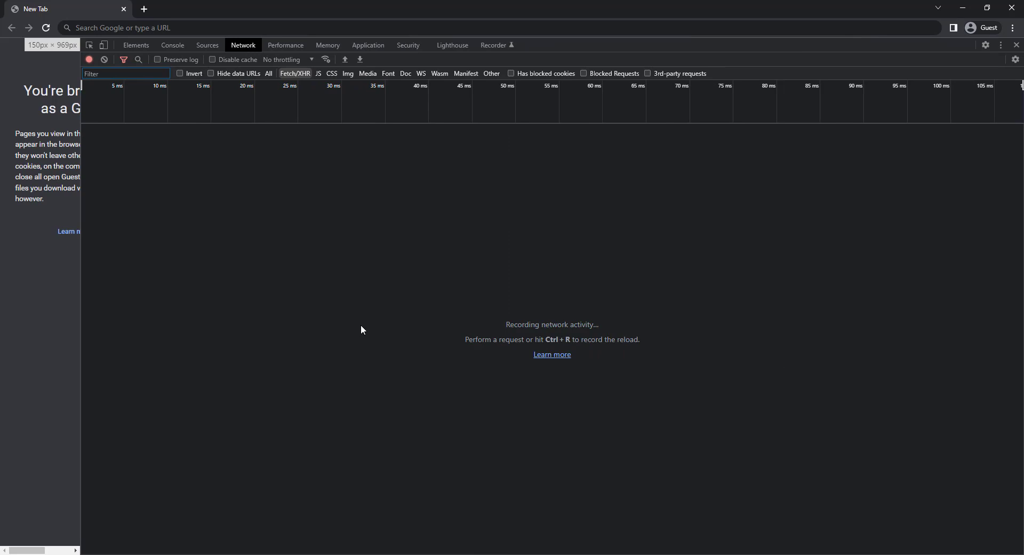
left_click(172, 45)
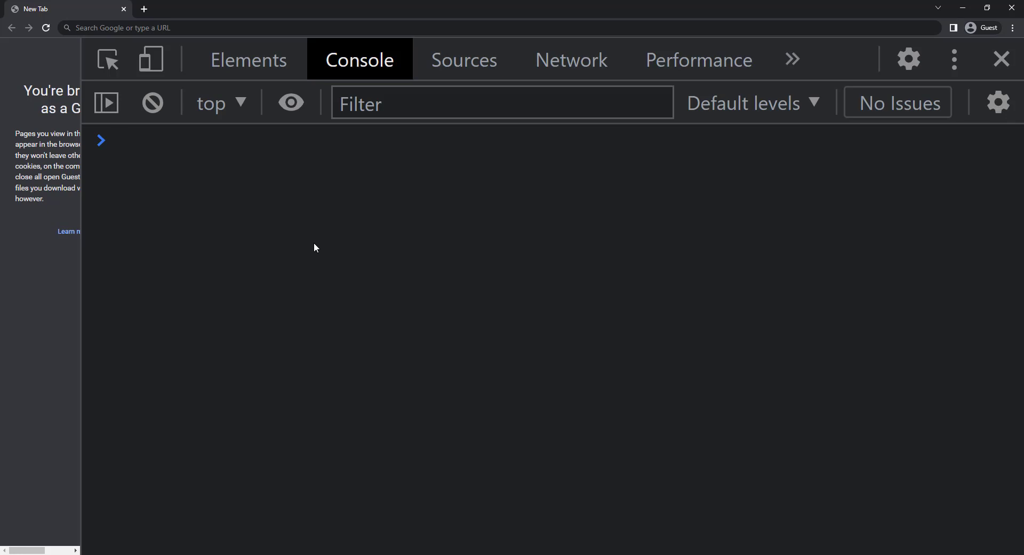
type("performance")
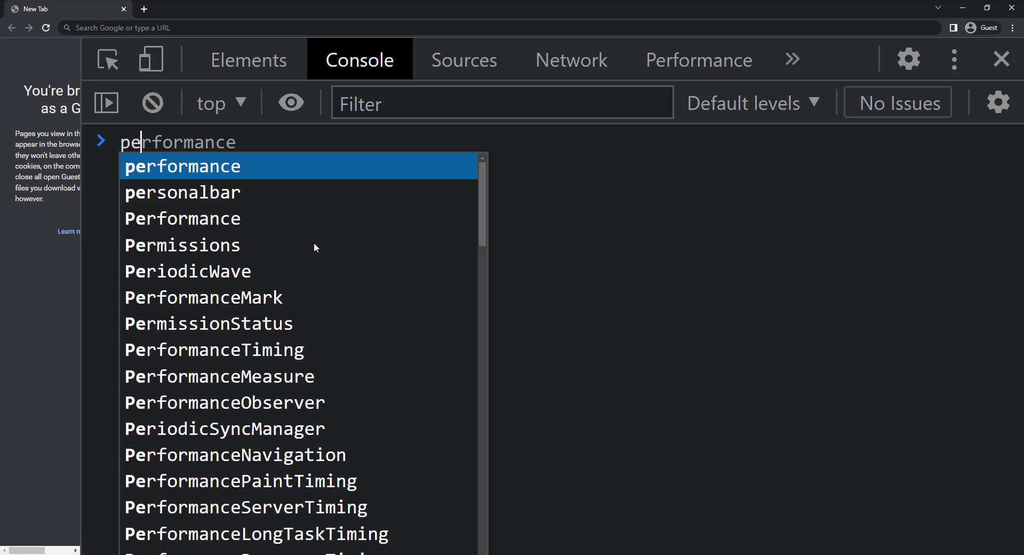
type("person = {")
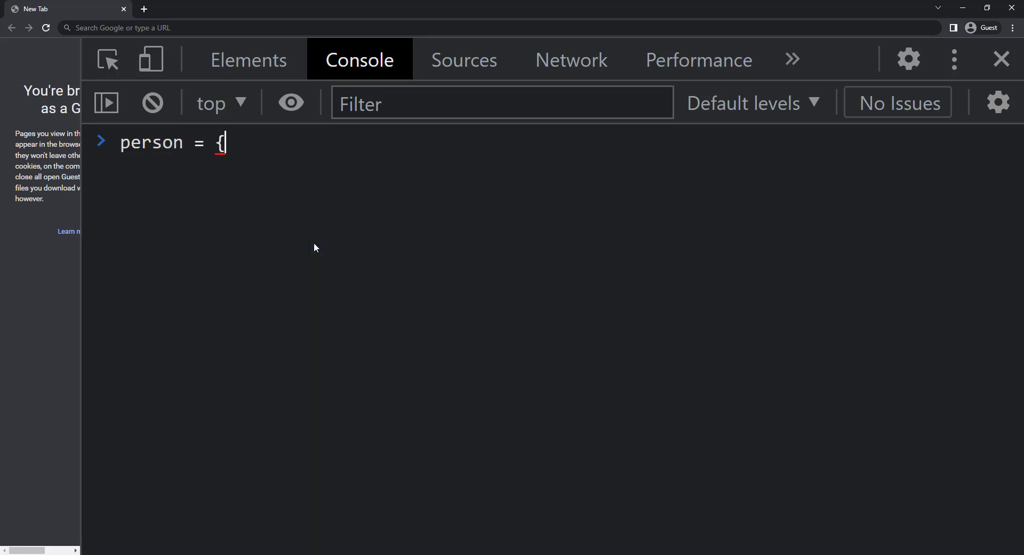
key("Enter")
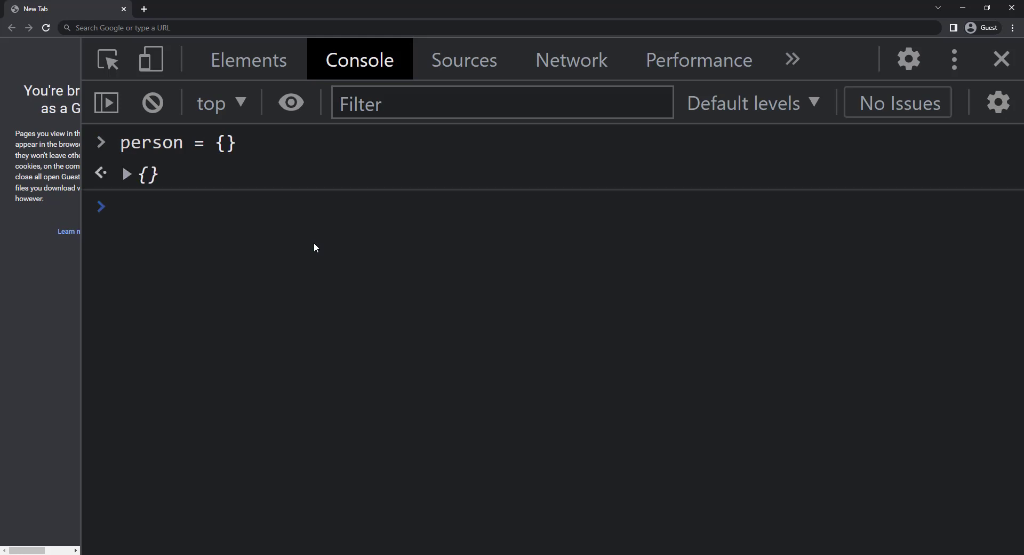
type("person")
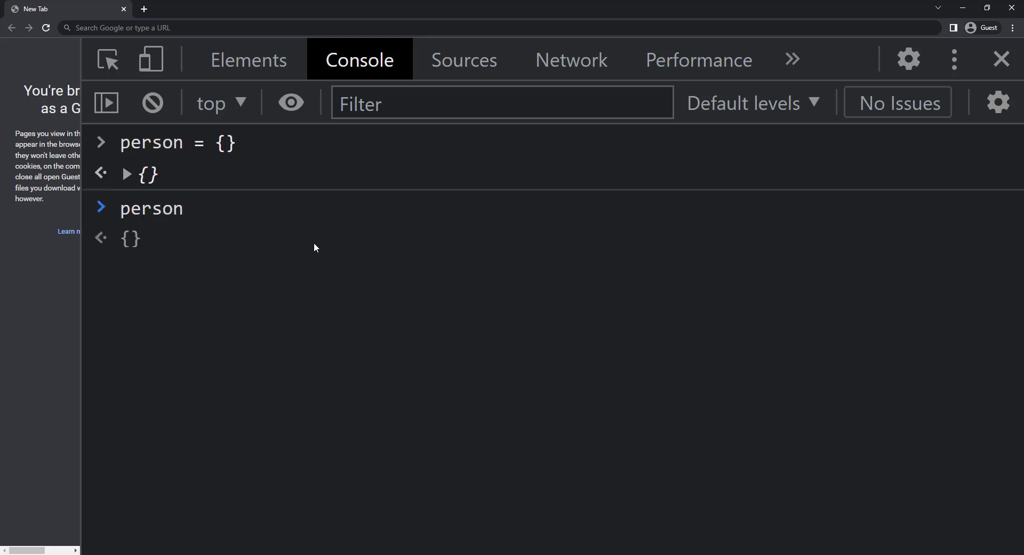
key("Enter")
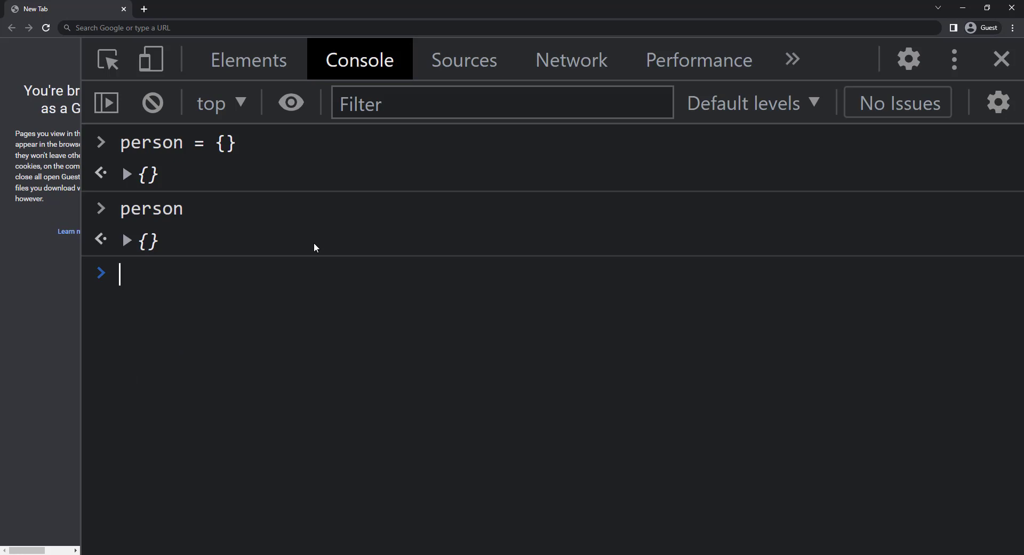
Step: Define person with firstName "Harry" and lastName "Potter"
type("person =")
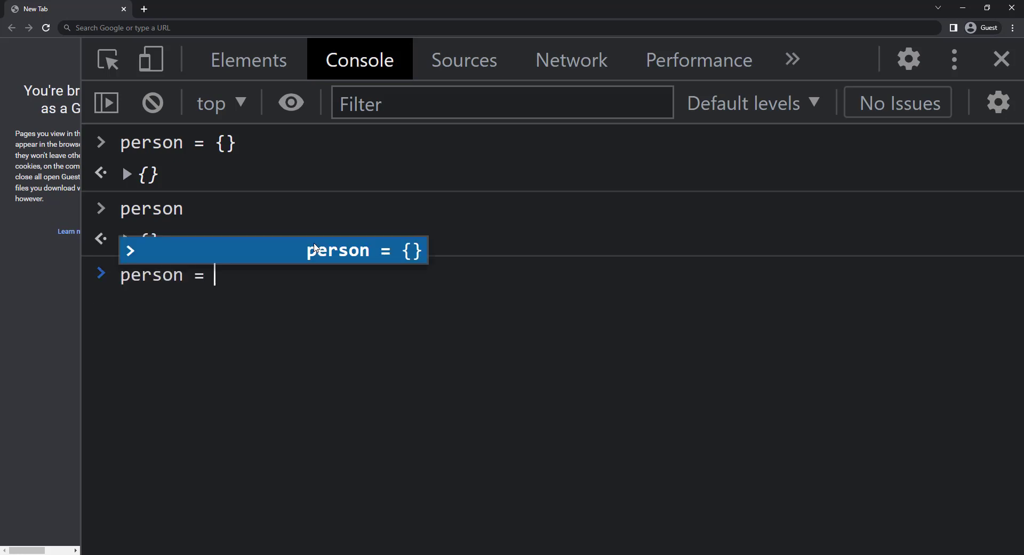
type("{firstName")
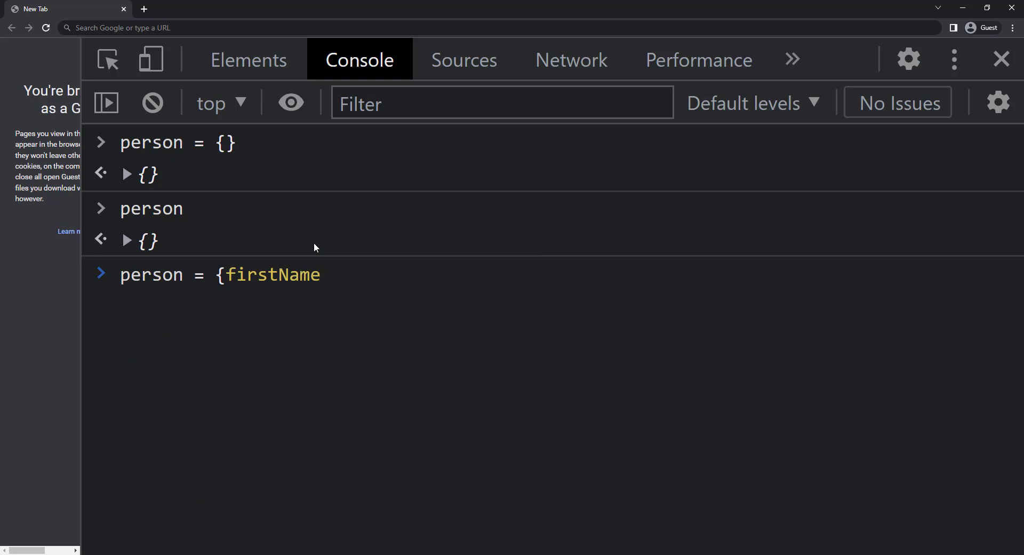
type(": \"Harry\"")
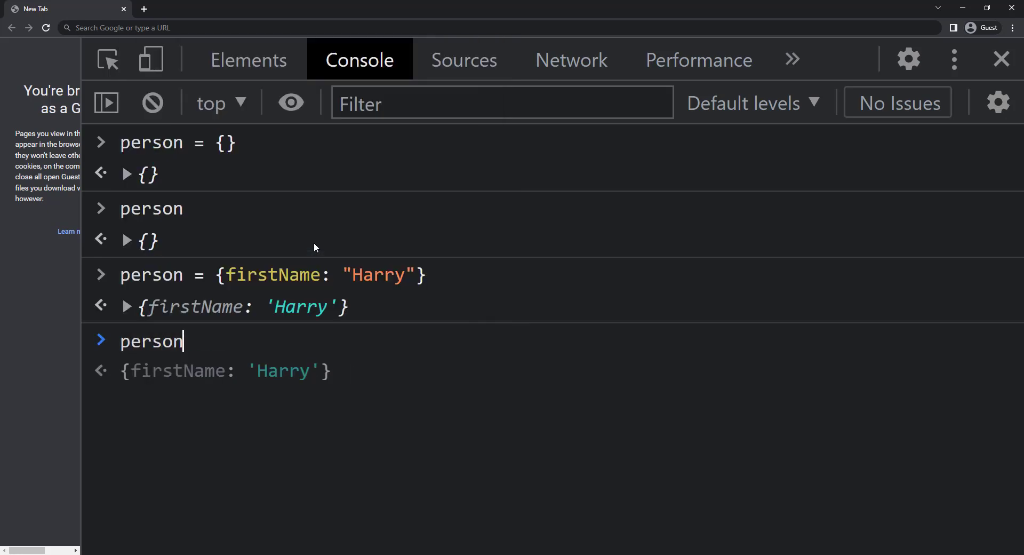
type("person = {firstName: \"Harry")
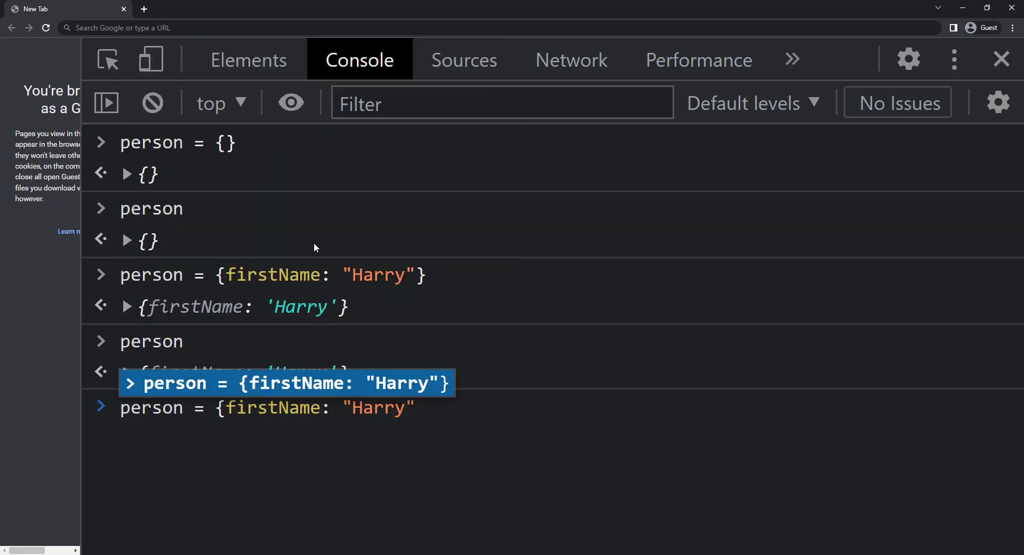
type(", lastName: \"Potter\"}")
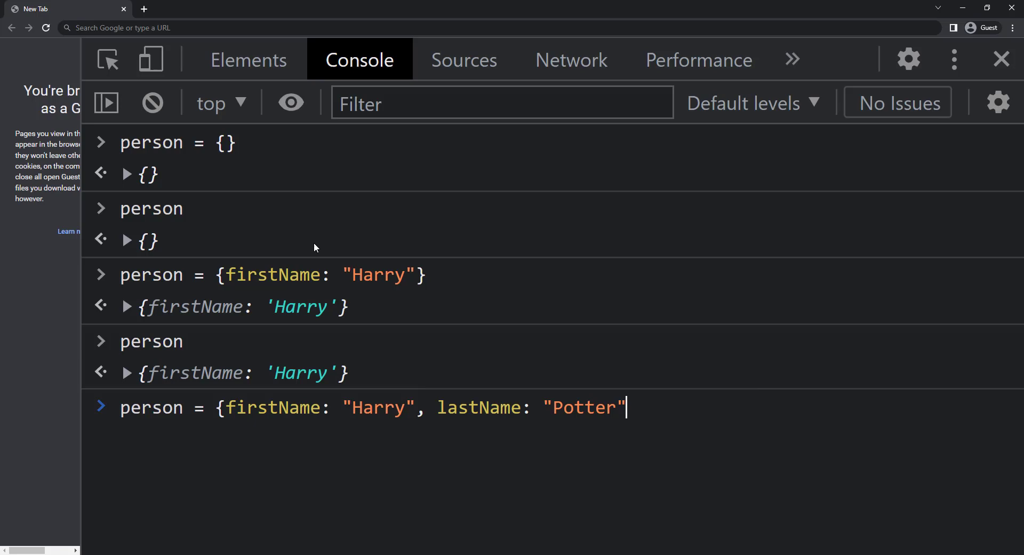
key("Enter")
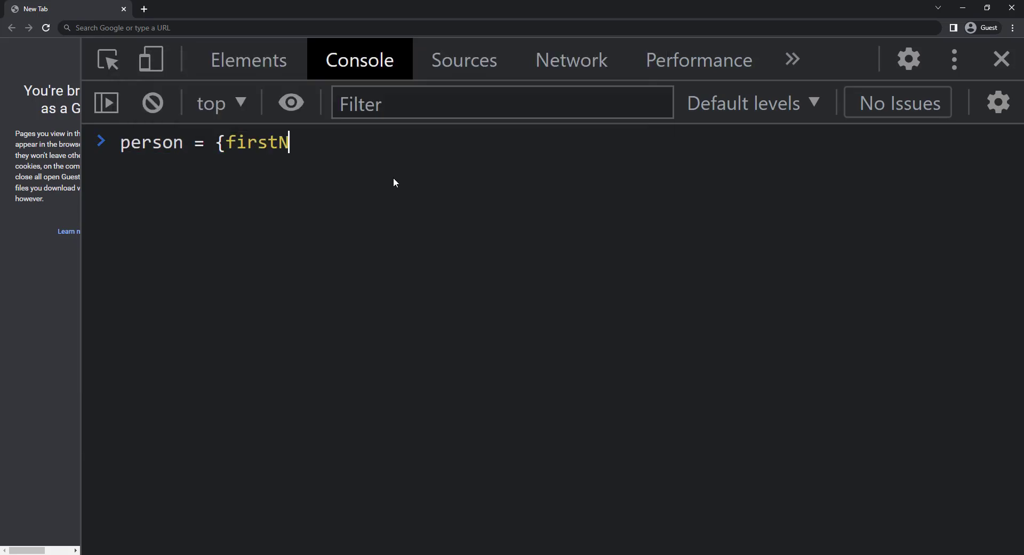
Step: Add a fullName method to Harry Potter's person object, then read firstName and ['lastName']
type("ame: \"Harry\", lastName: \"Potter\", fullName: function")
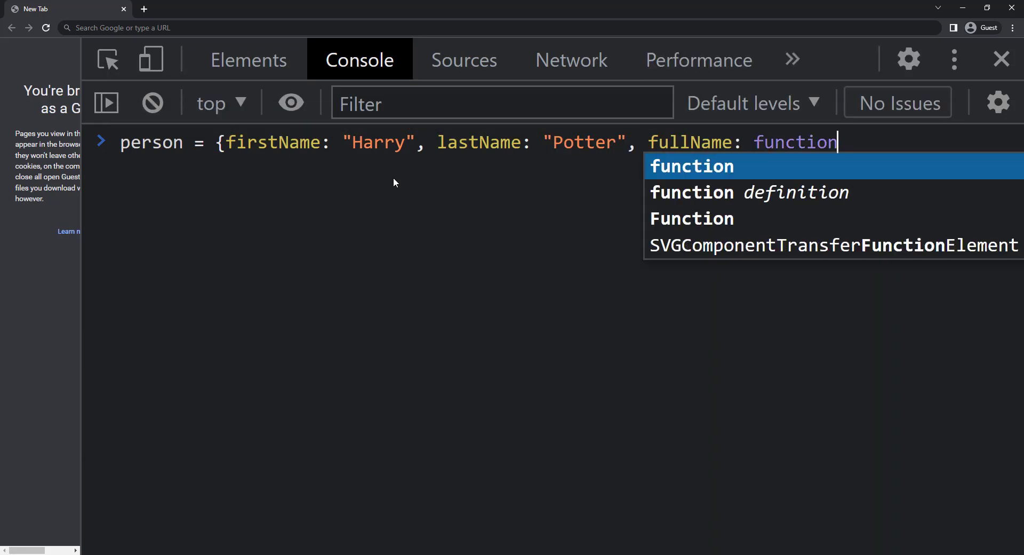
type("() { return this.firstName")
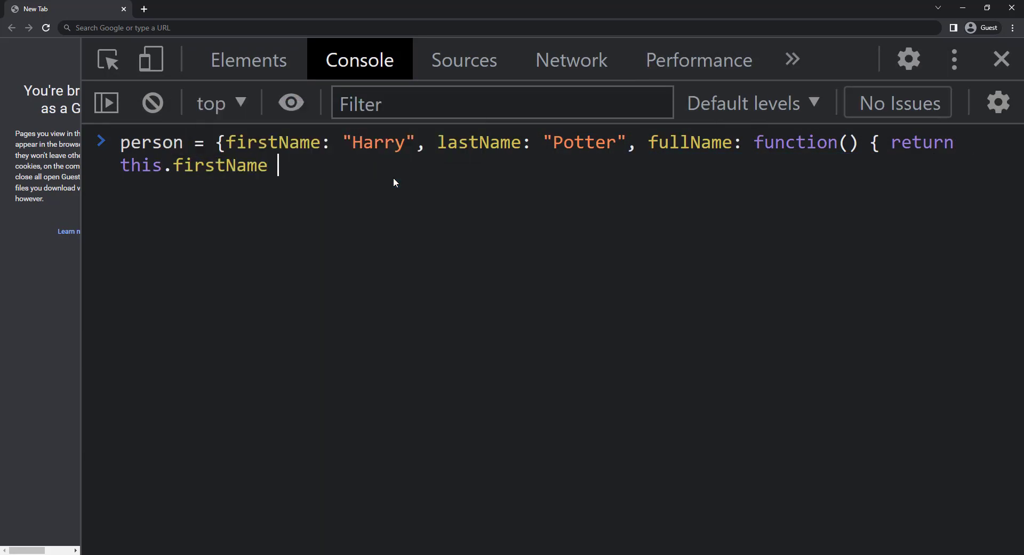
type("+ \" \" + this.lastName")
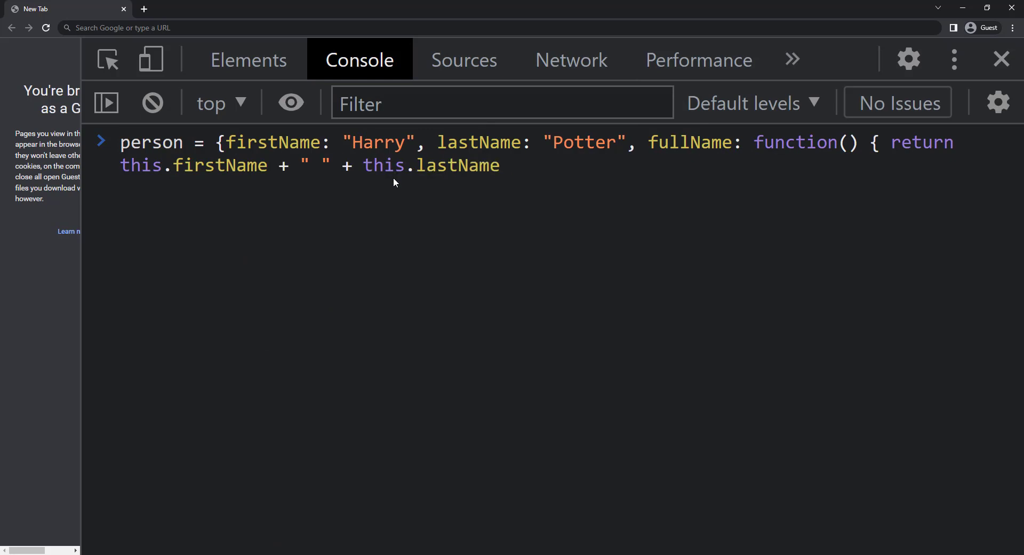
key("Enter")
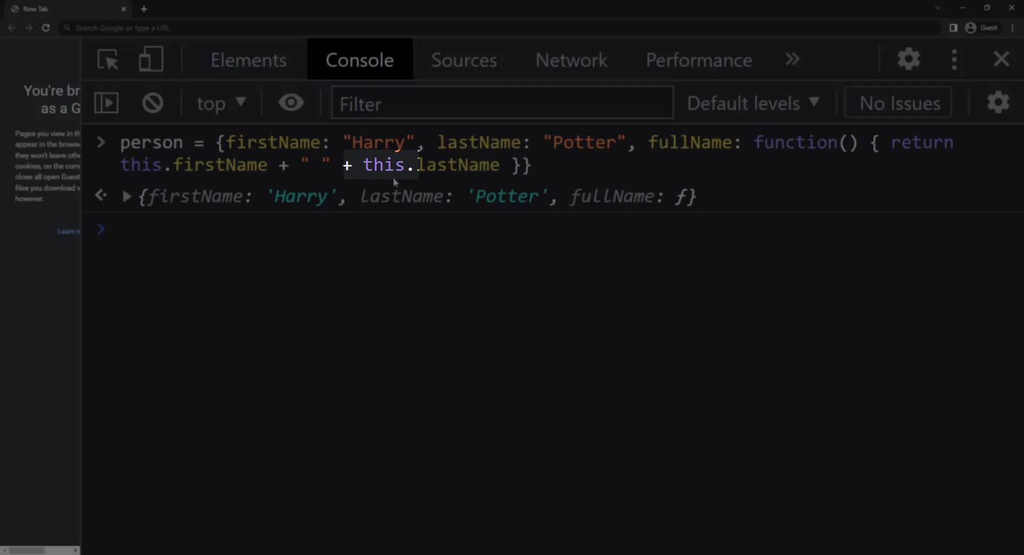
type("person.")
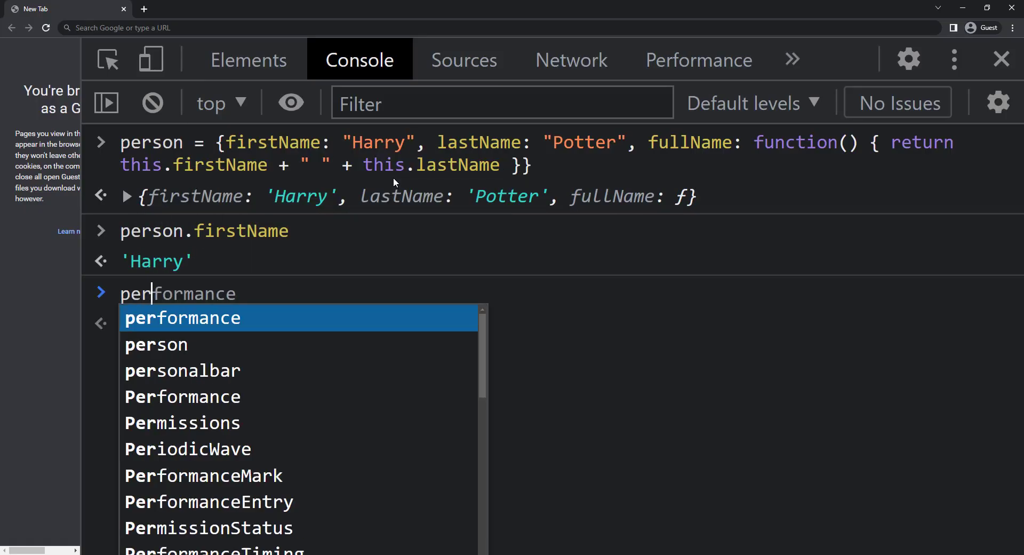
type("person['lastName'")
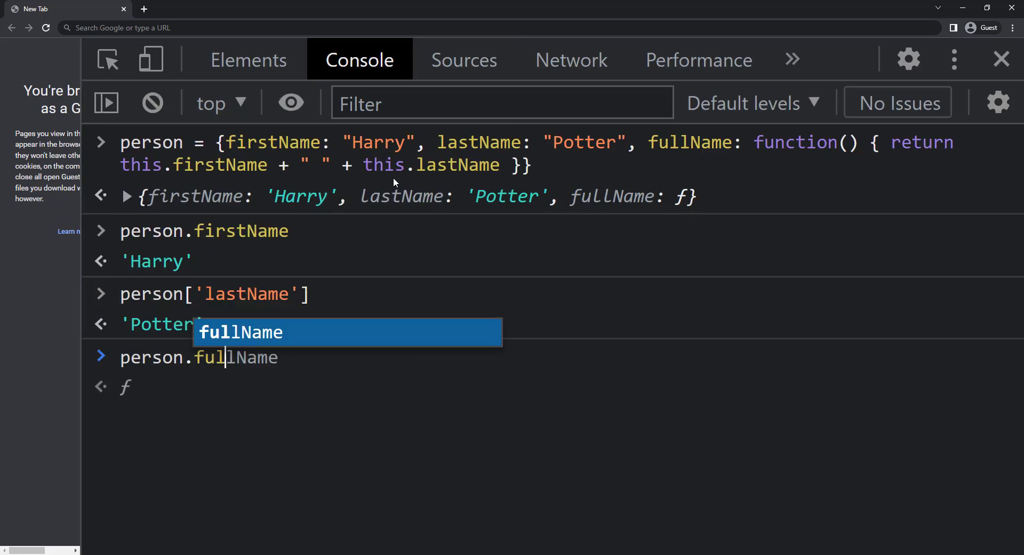
Step: Clear the console and change person's name to Ron Weasley
left_click(153, 102)
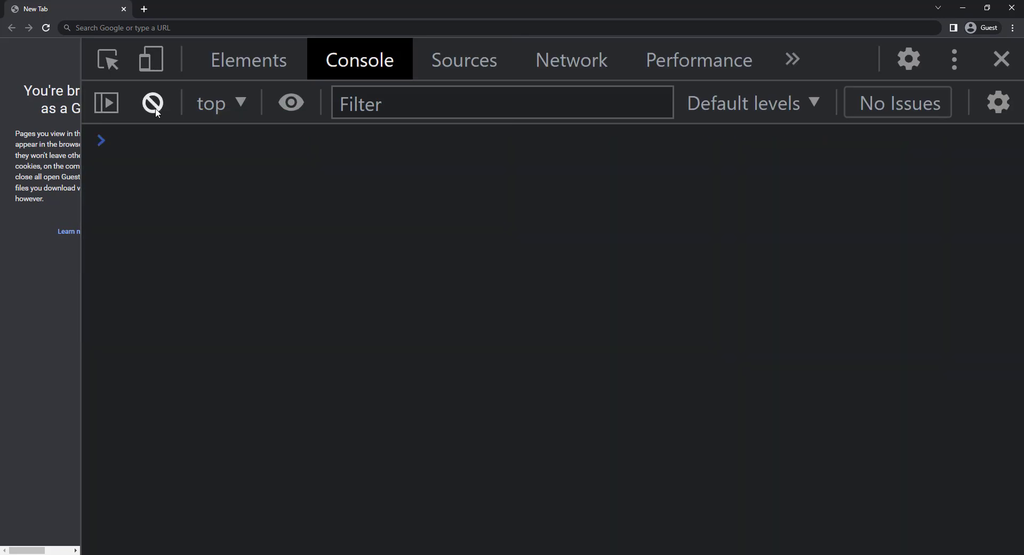
type("person.firstName")
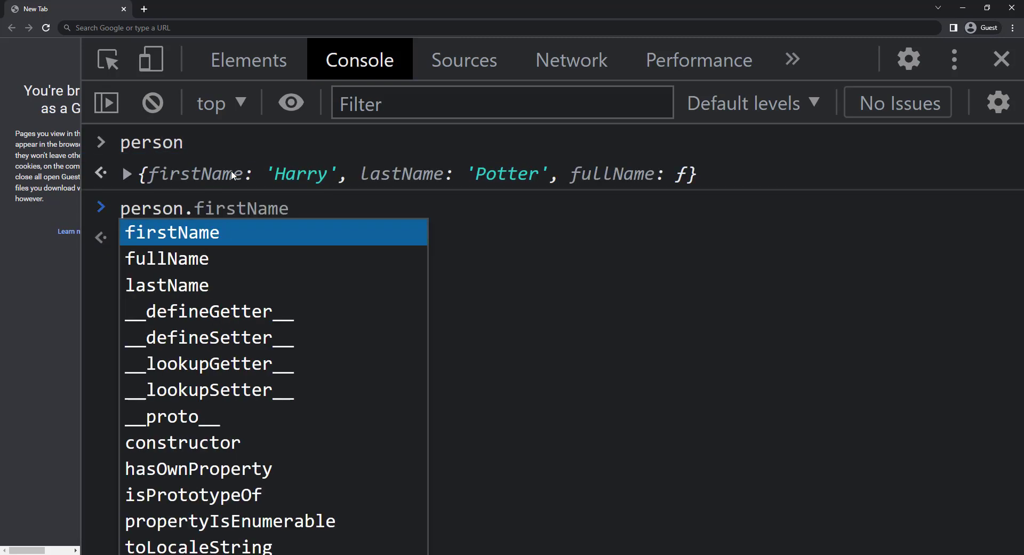
type("= \"Ron")
type("person['lastName'] = 'Weasley'")
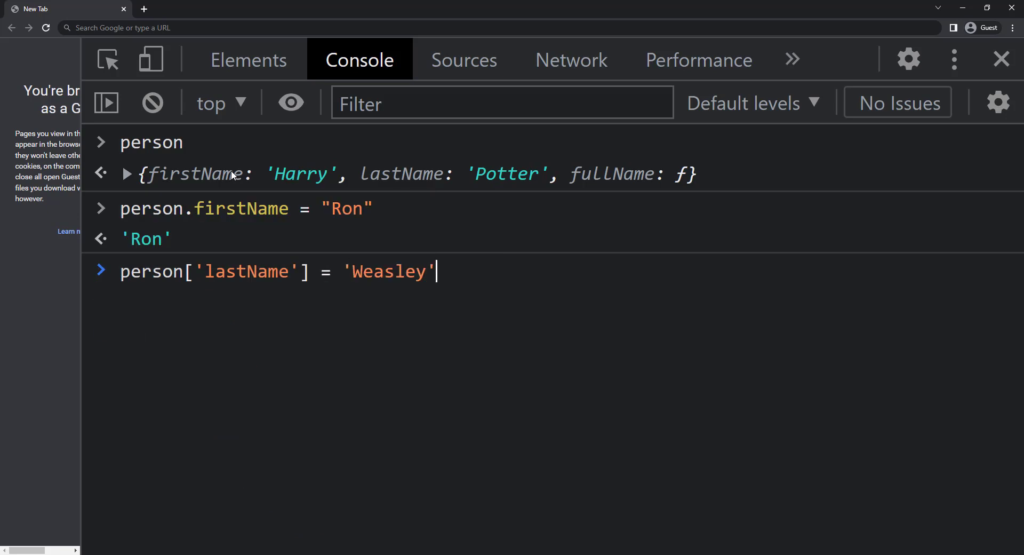
key("Enter")
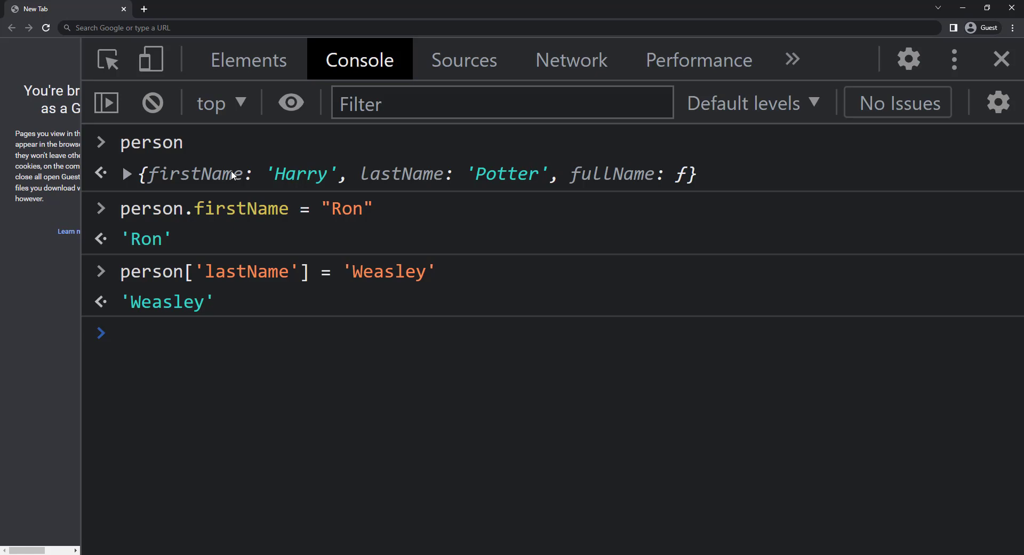
Step: Add age 23 and gender Male, then delete person's gender property
type("person.age")
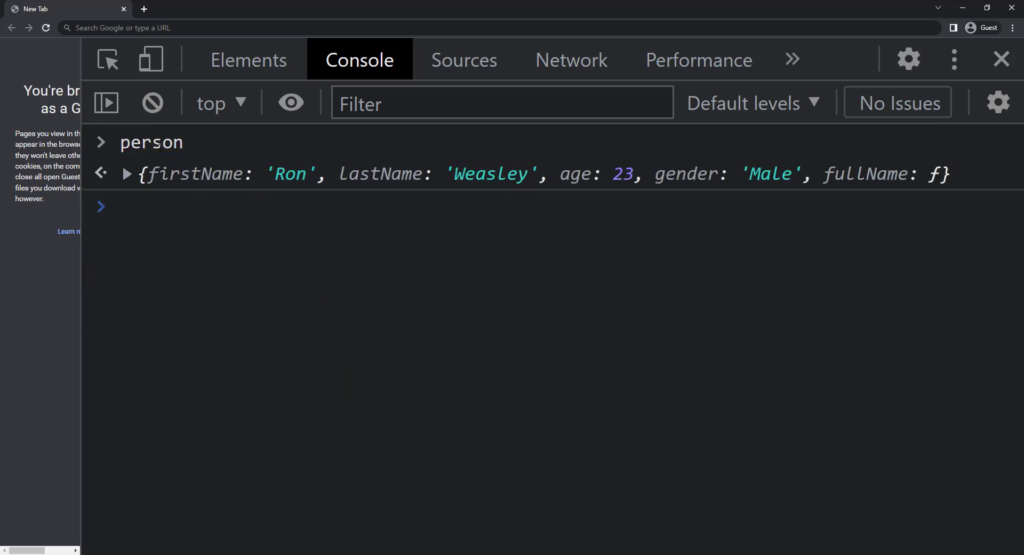
type("delete person")
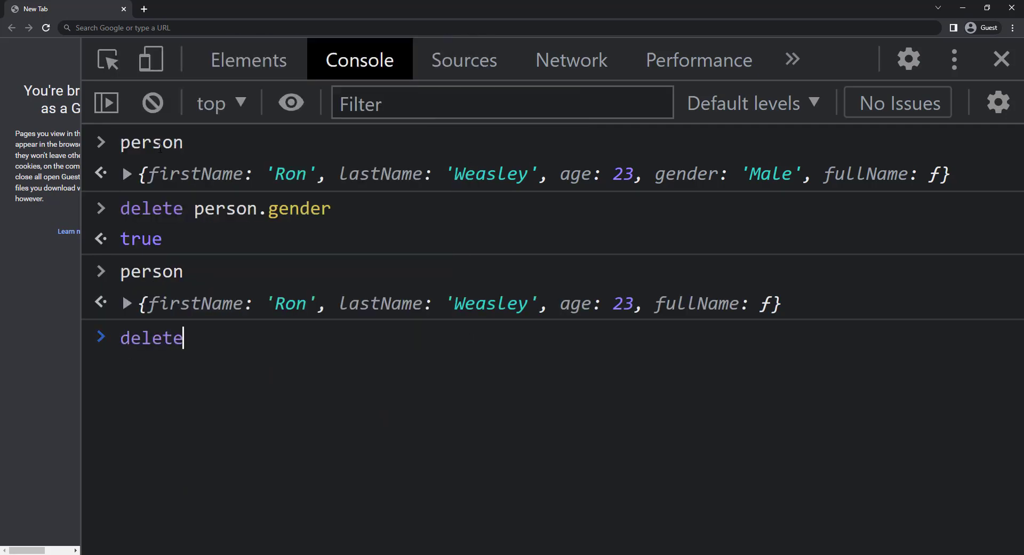
type("person['gender")
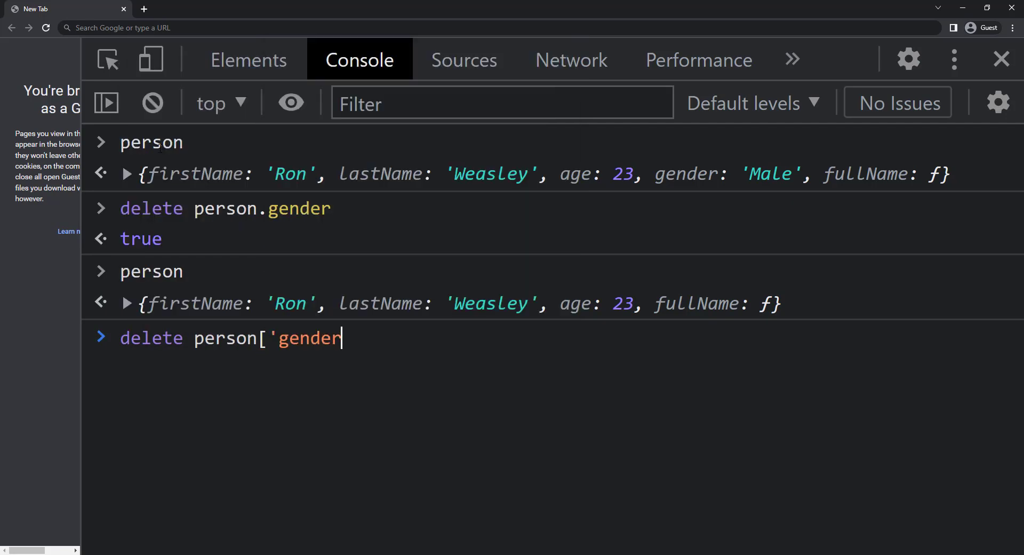
type("']")
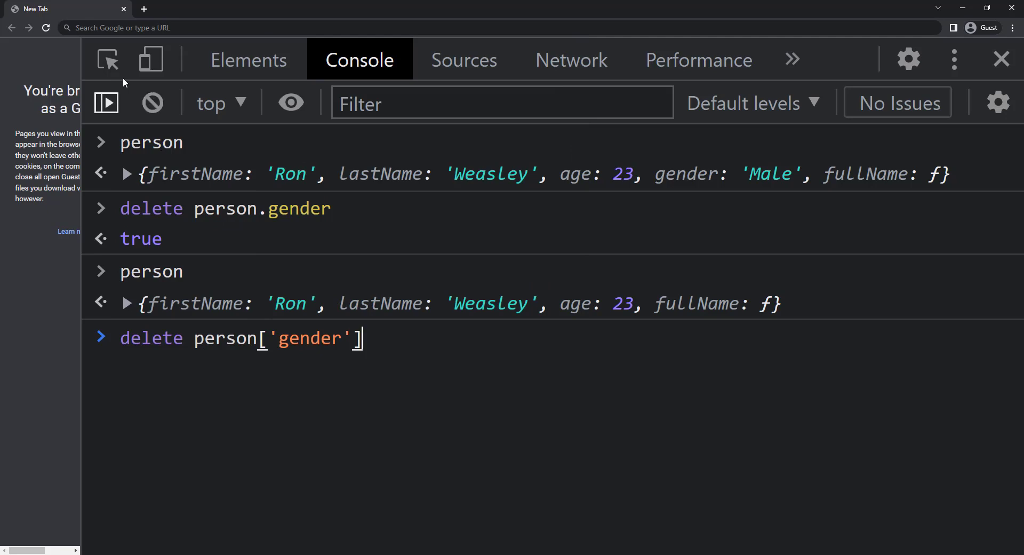
Step: Clear the console and list person's keys with Object.keys
left_click(153, 102)
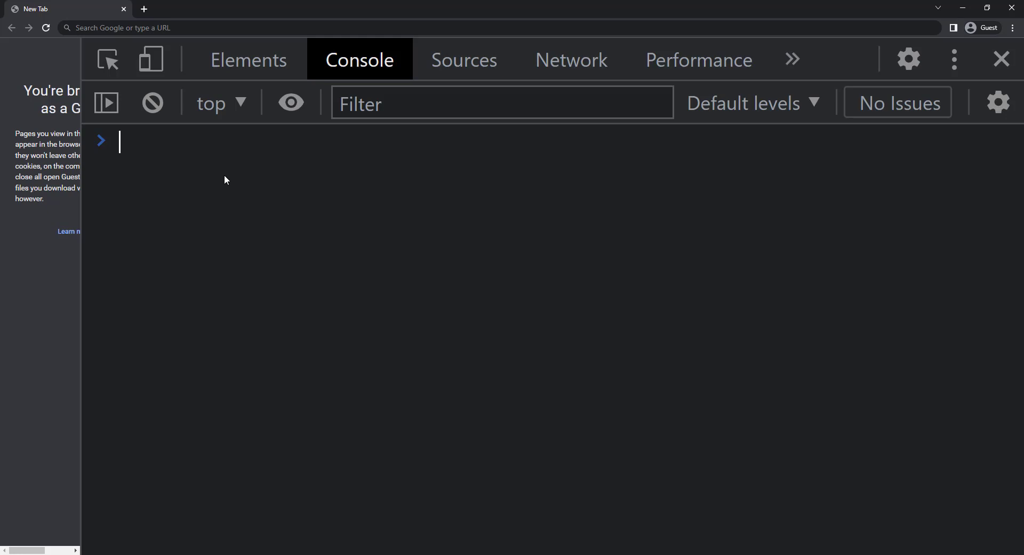
type("Object.keys(person")
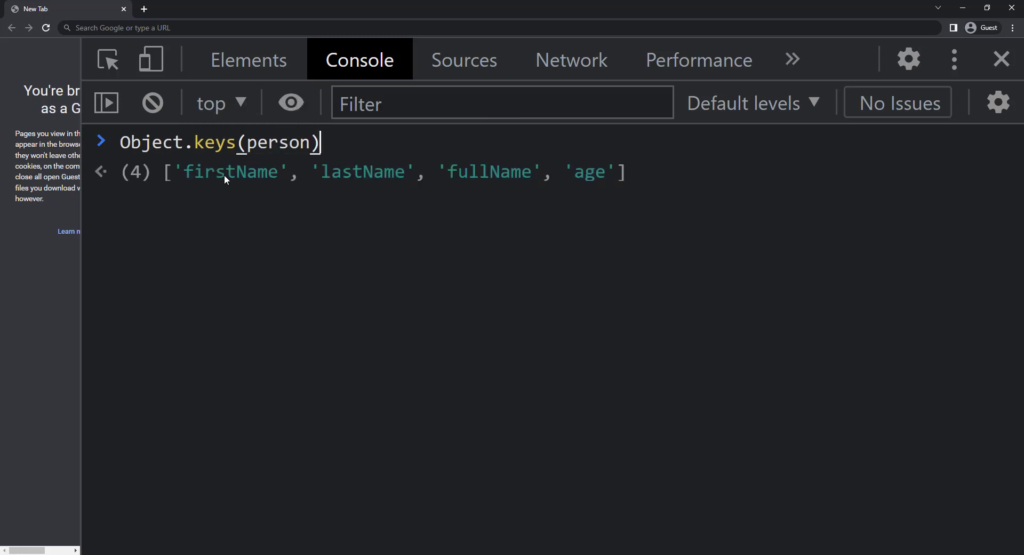
key("Enter")
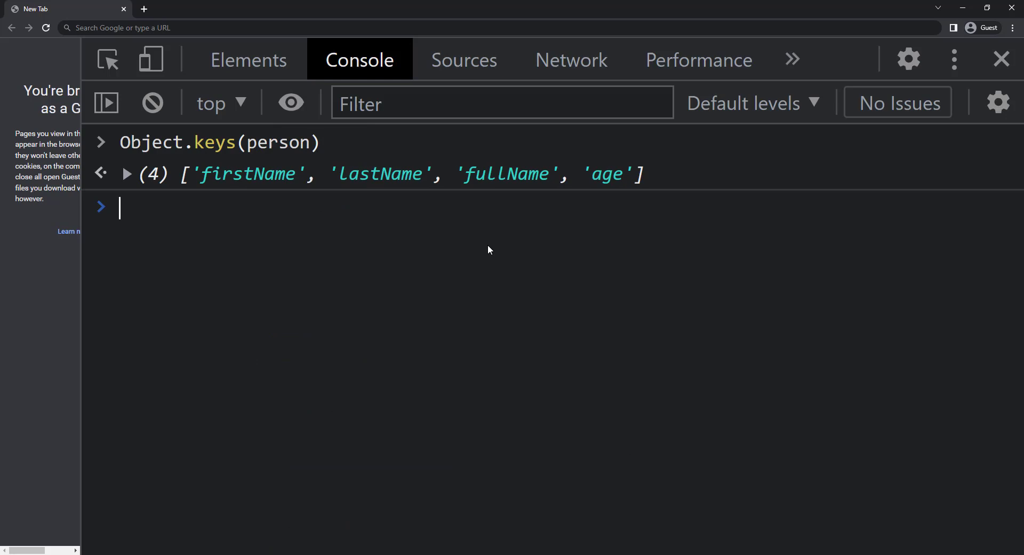
Step: List person's values with Object.values: 'Ron', 'Weasley', a function, 23
type("Object")
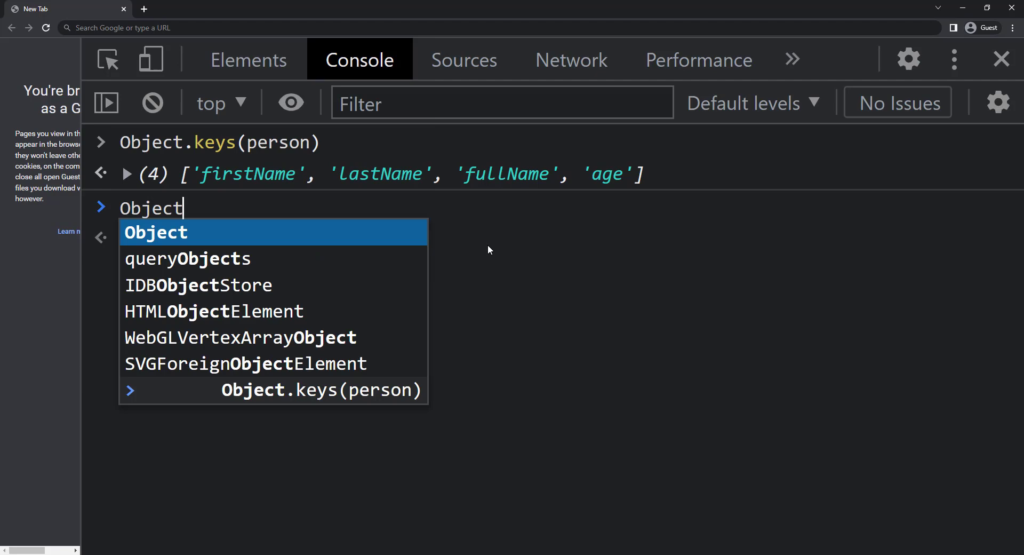
type(".values")
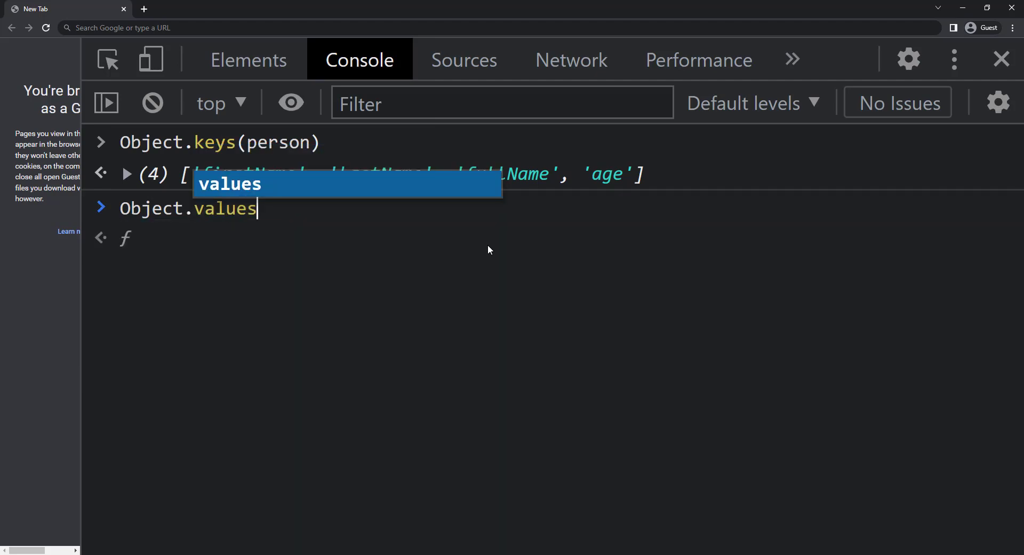
type("(person")
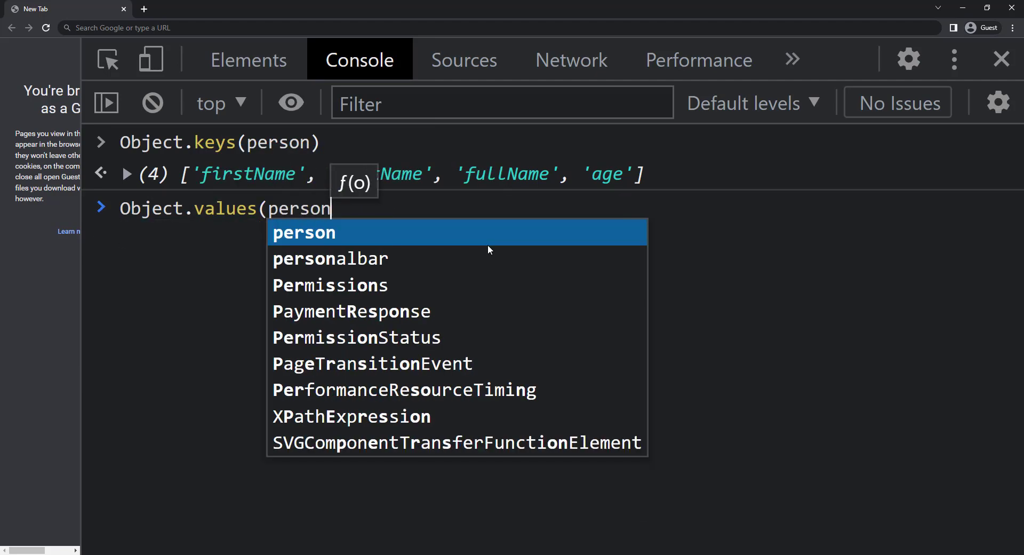
key("Enter")
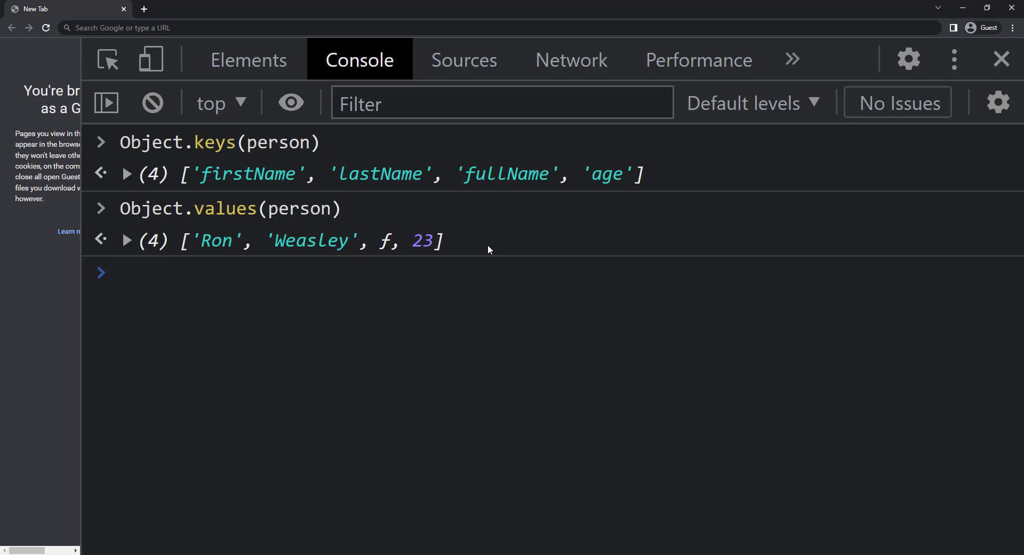
type("Object.")
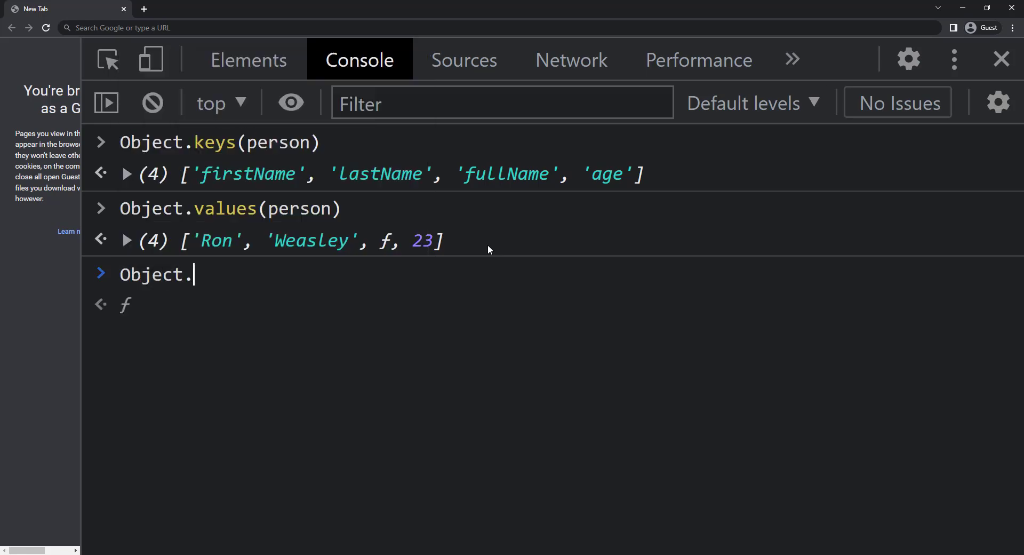
Step: Run Object.entries(person), expand its four key-value pairs, then clear the console
type("entries(person")
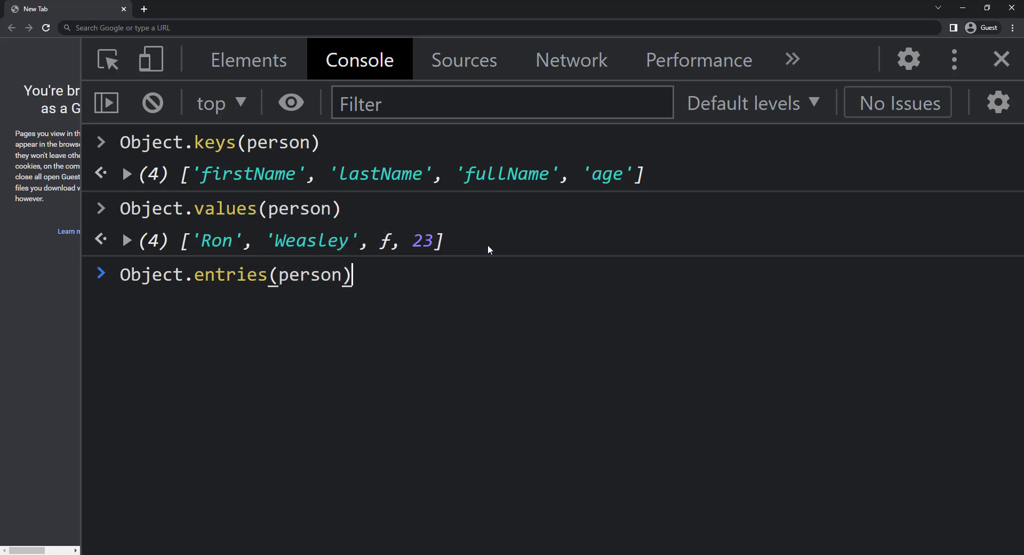
key("Enter")
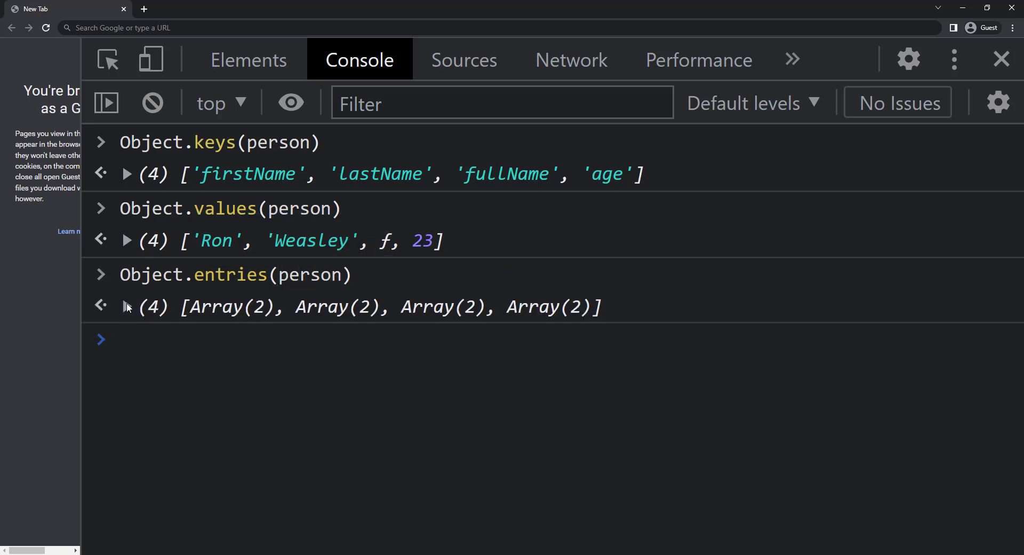
left_click(127, 307)
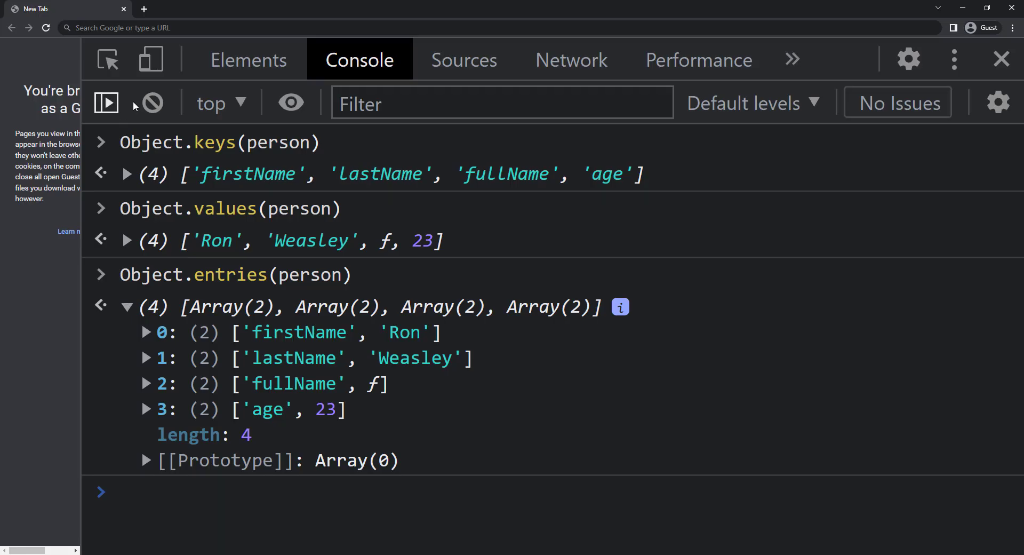
left_click(152, 103)
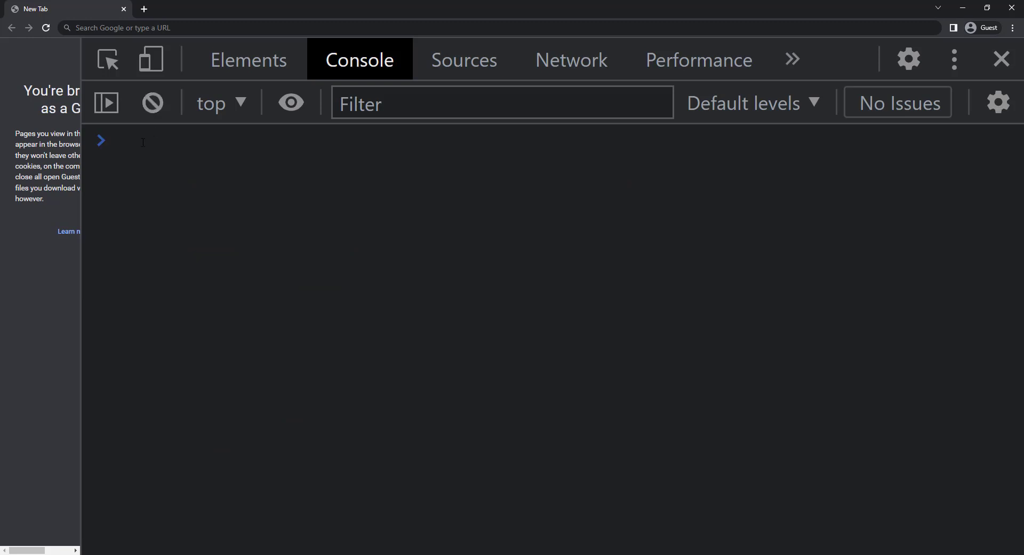
Step: Create an empty frozenObj and set firstProp to "firstVal"
left_click(143, 142)
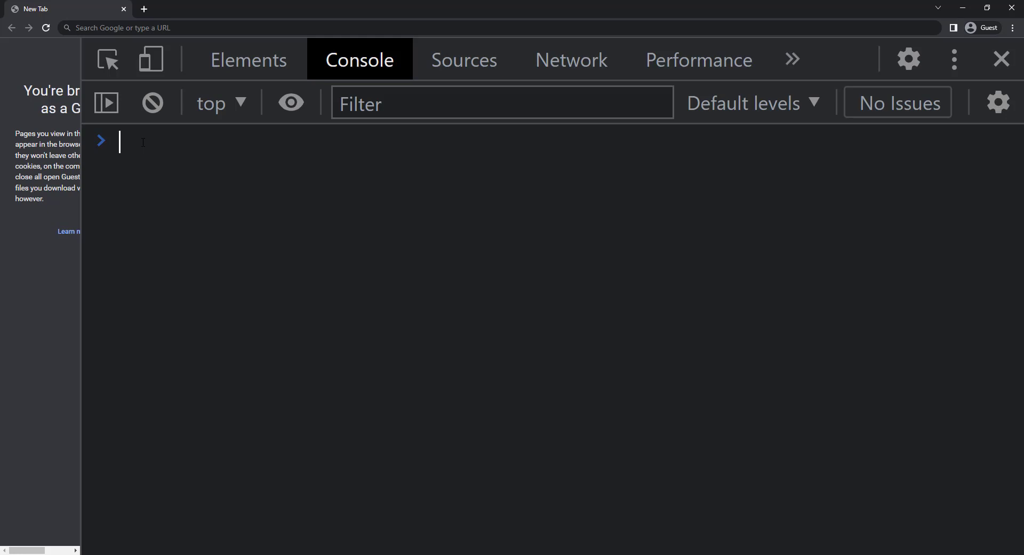
type("frozen")
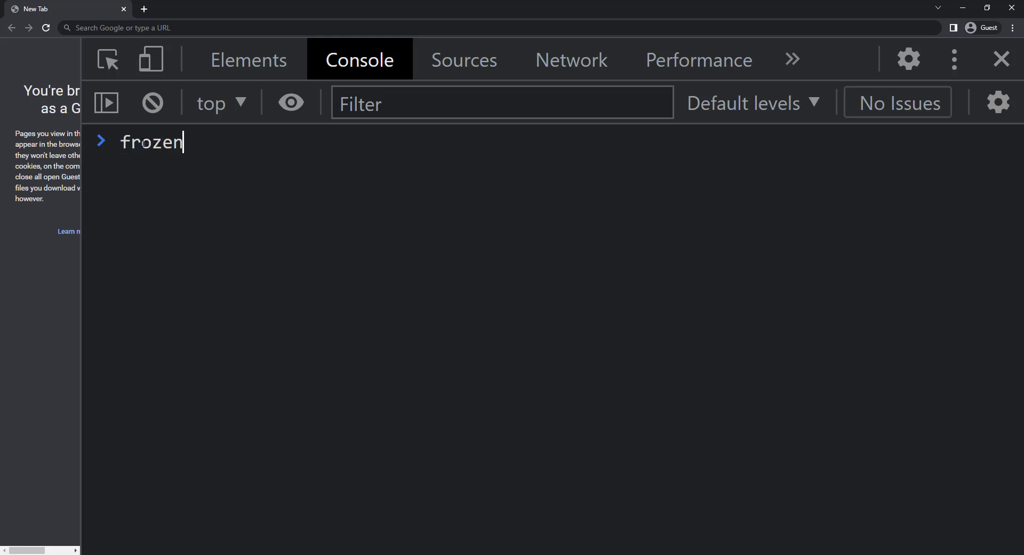
type("Obj = {")
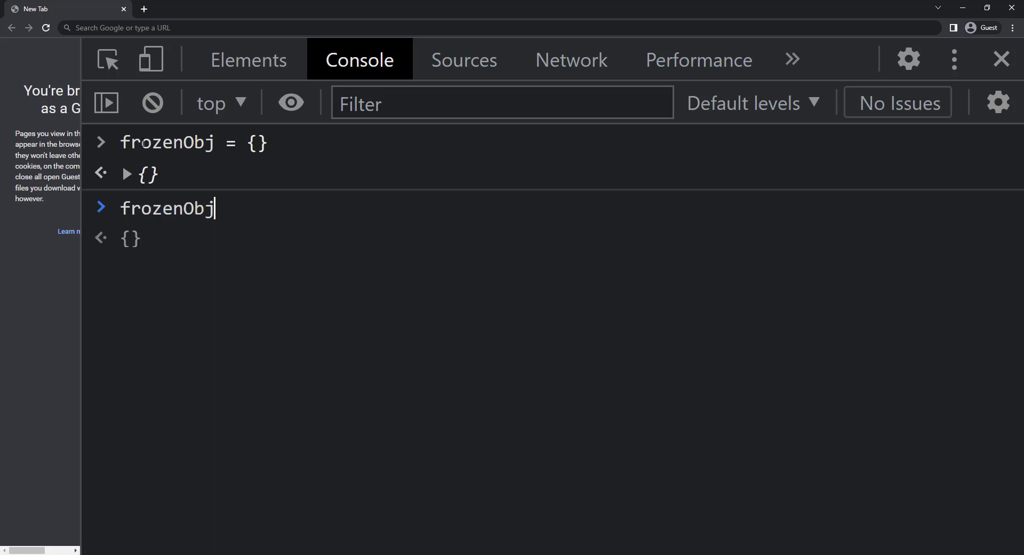
type(".firstProp =")
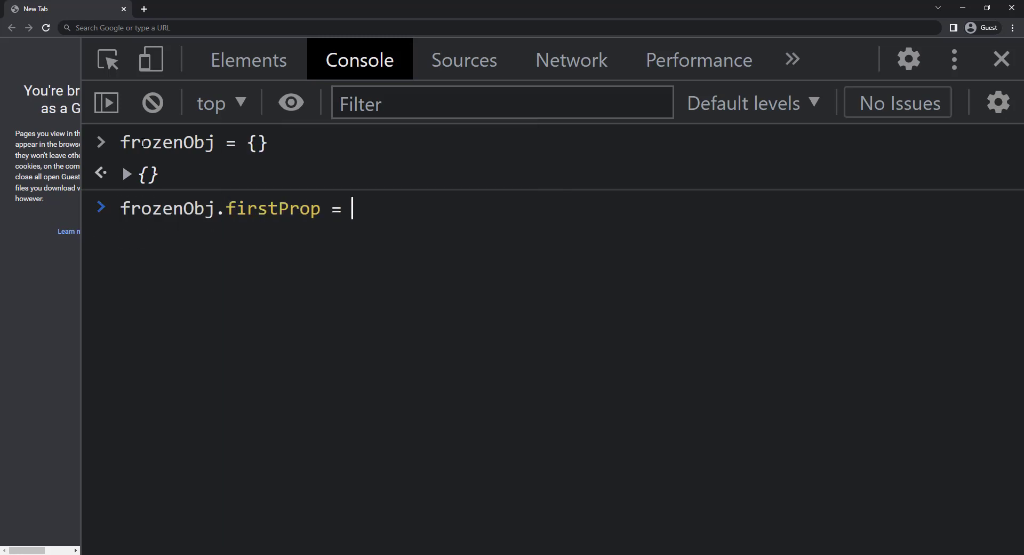
type("\"firstVal\";")
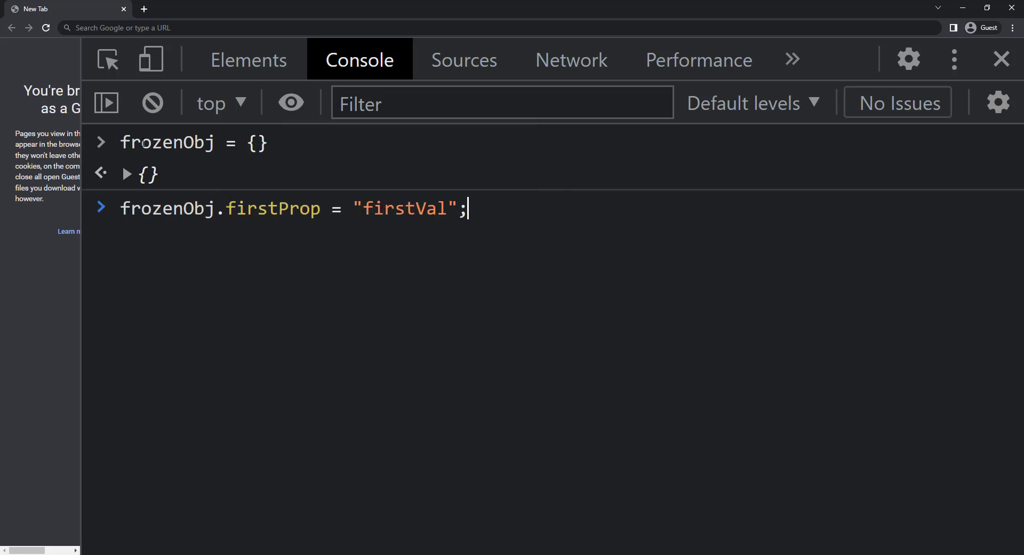
Step: Freeze frozenObj, then attempt secondProp "secondVal" and firstProp "modifiedVal"
type("Object.freeze(frozenObj")
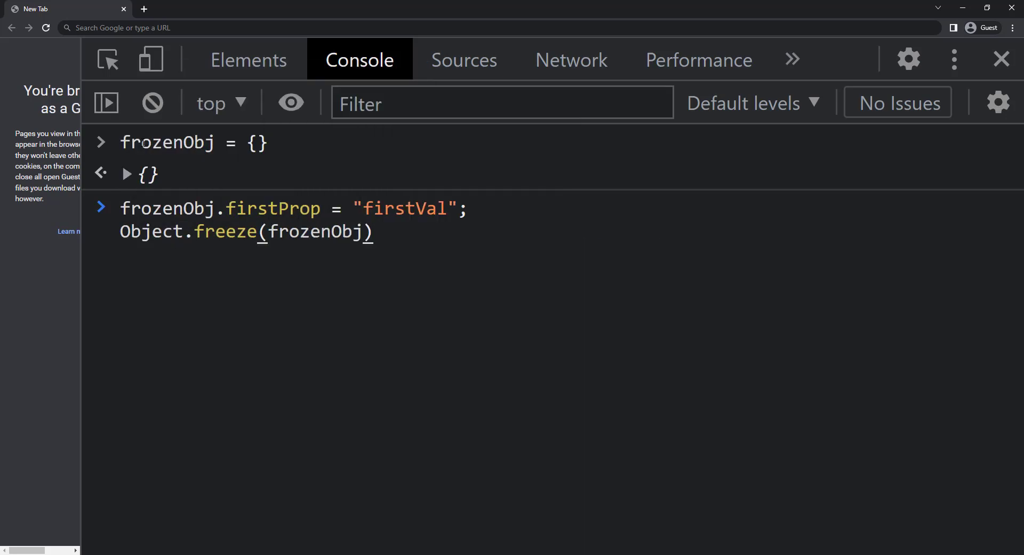
type(";")
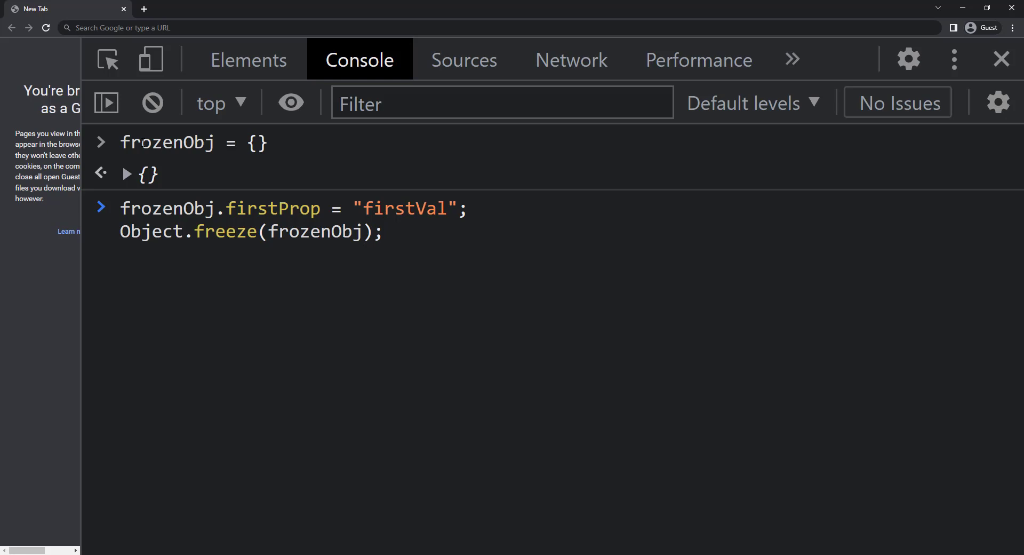
type("frozenObj.secondProp = \"")
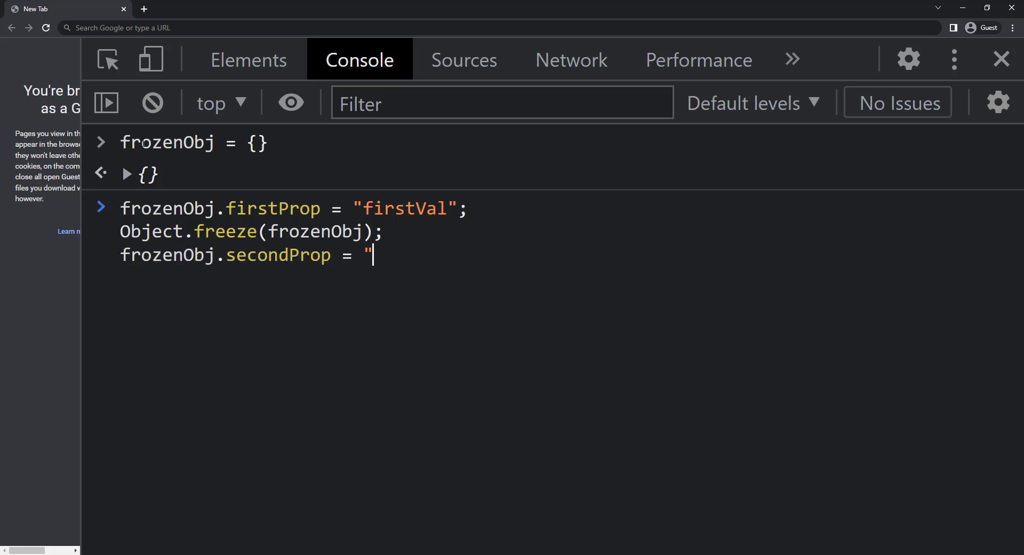
type("secondVal\";")
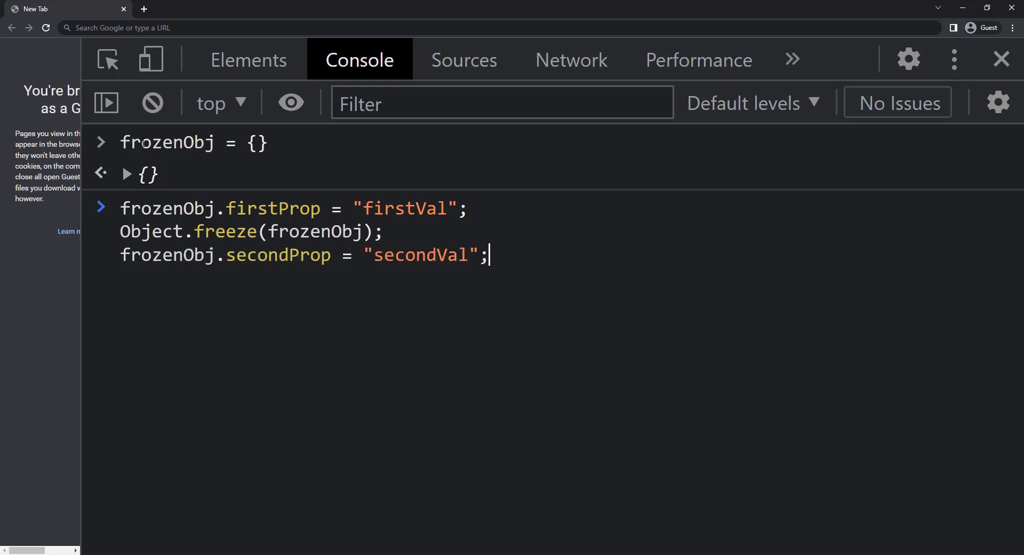
type("frozenObj.firstProp = \"")
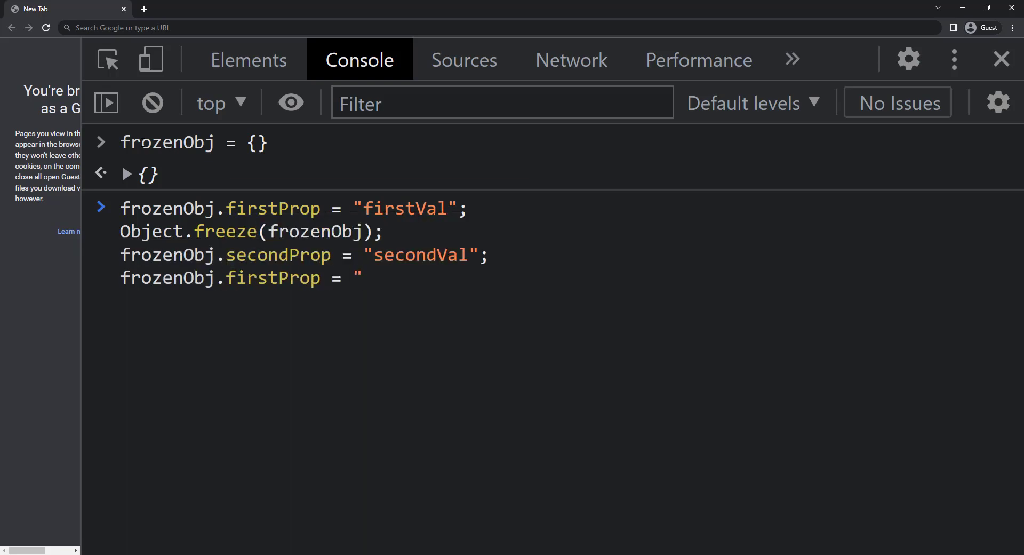
type("modifiedVal\";")
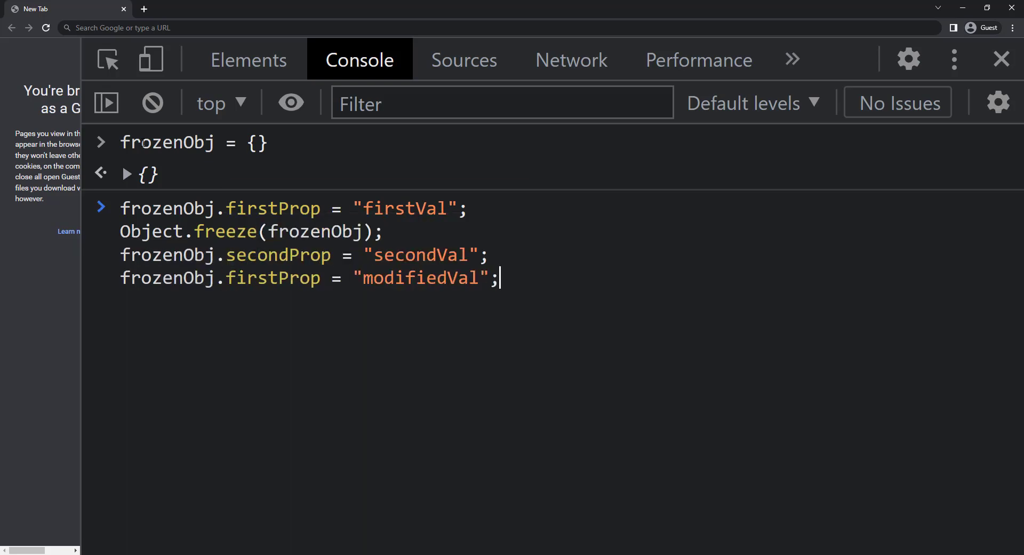
key("Enter")
type("frozenObj")
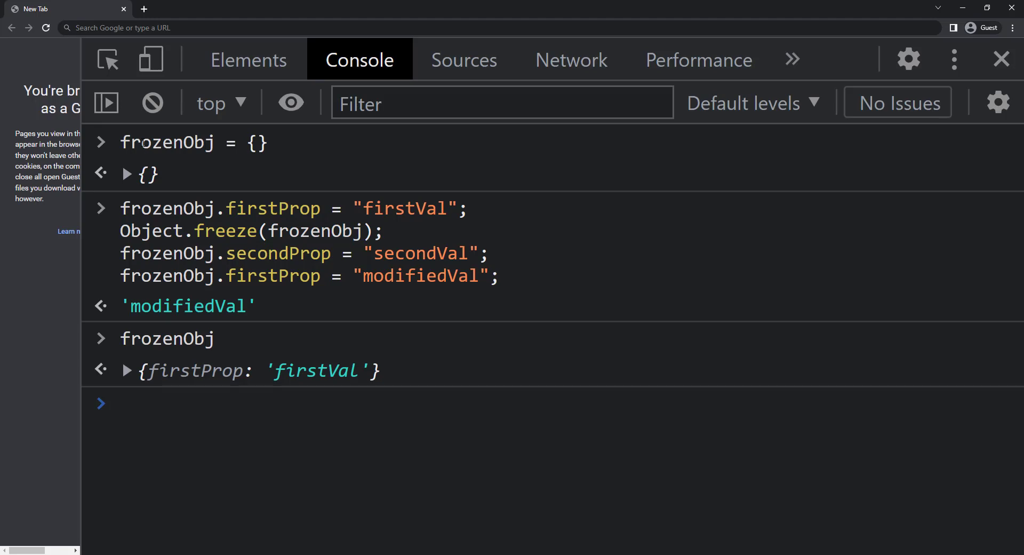
Step: Run delete frozenObj['firstProp'], which returns false, then clear the console
type("delete frozenObj['firstProp")
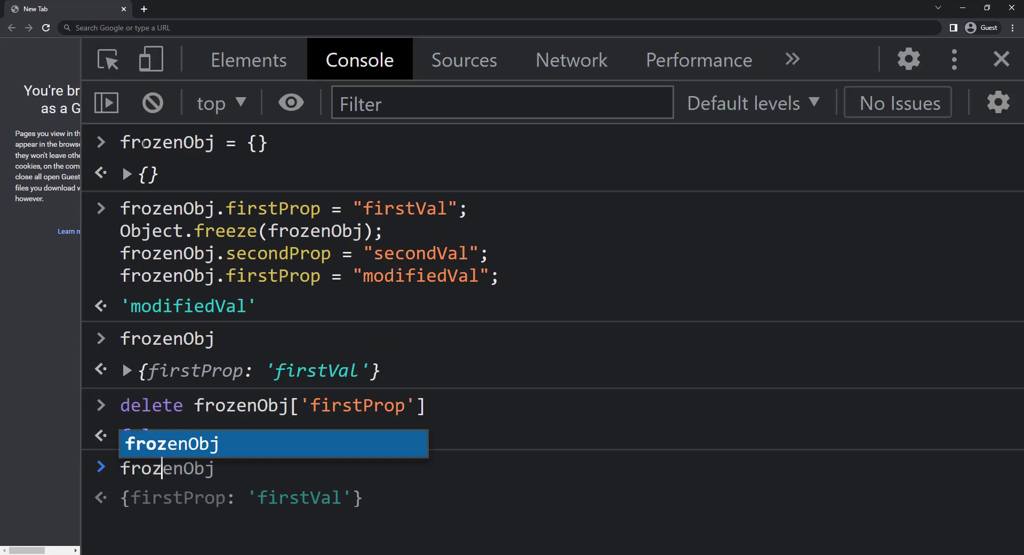
key("Enter")
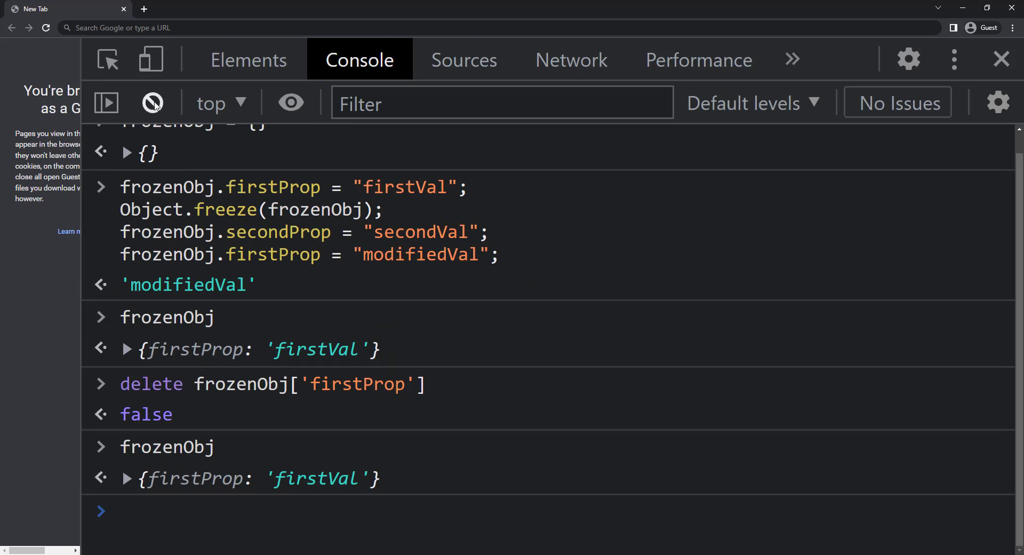
left_click(152, 102)
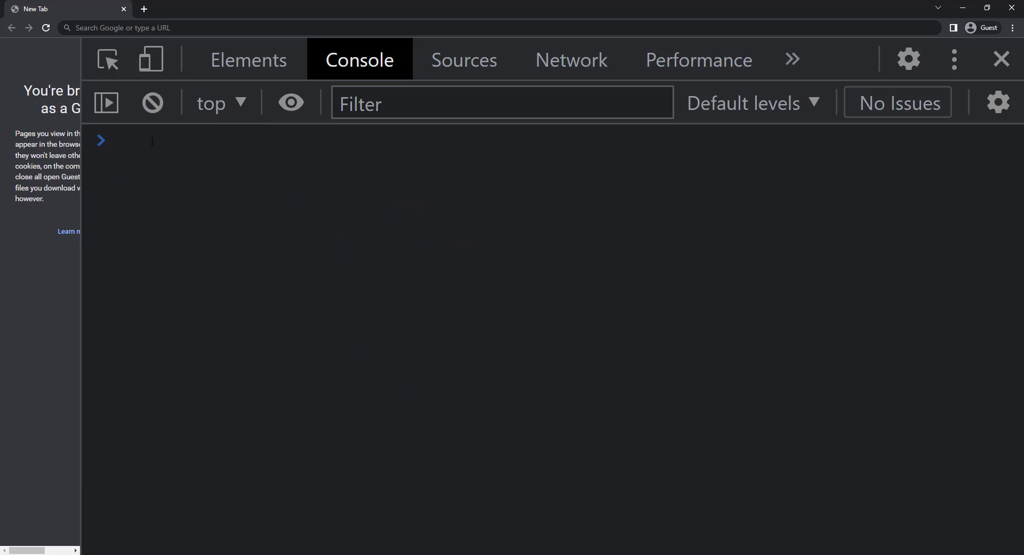
Step: Type sealedObj = {}, firstProp "firstVal", Object.seal, and a secondProp "secondVal" assignment
left_click(152, 141)
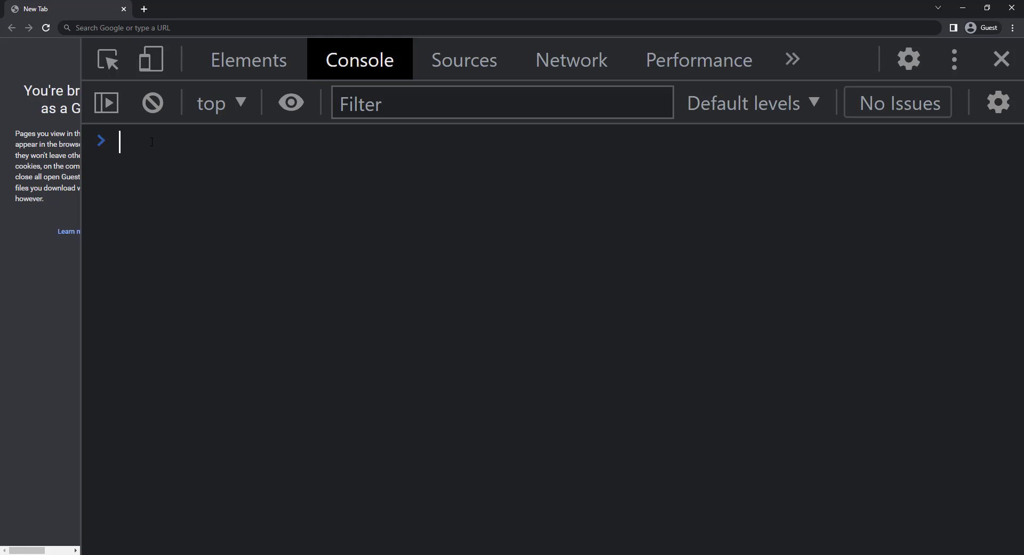
type("sealedObj = {}")
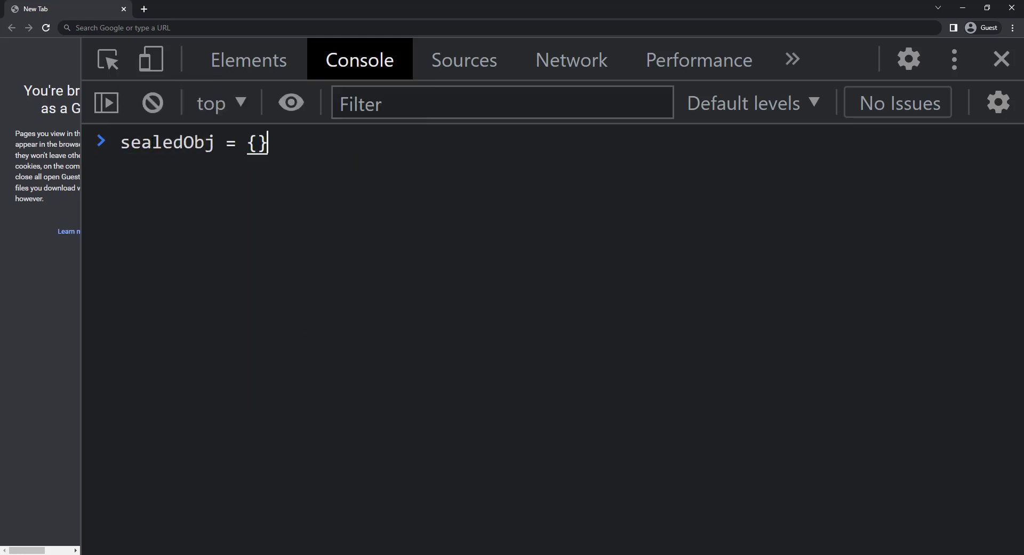
type("sealedObj.firstPr")
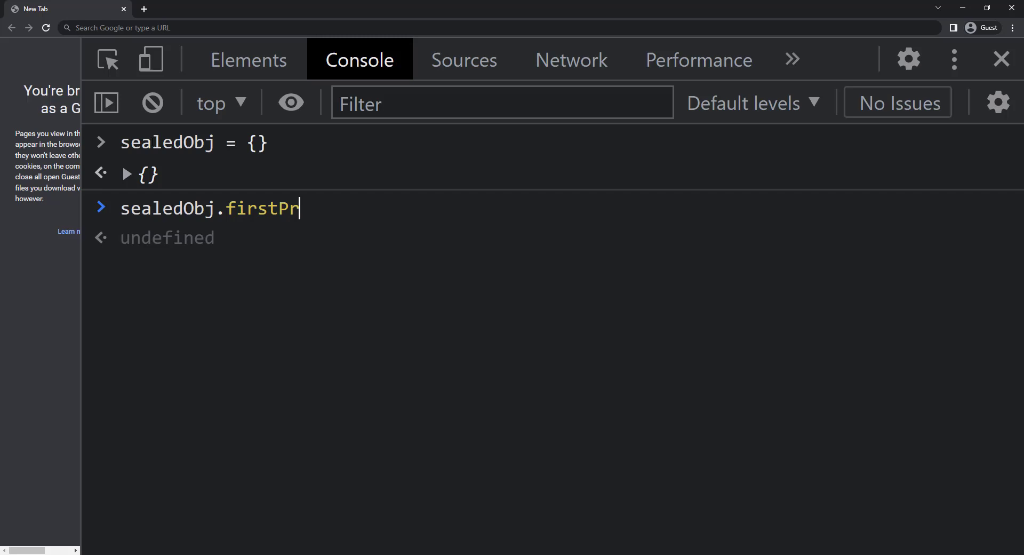
type("op = \"firstVal\";")
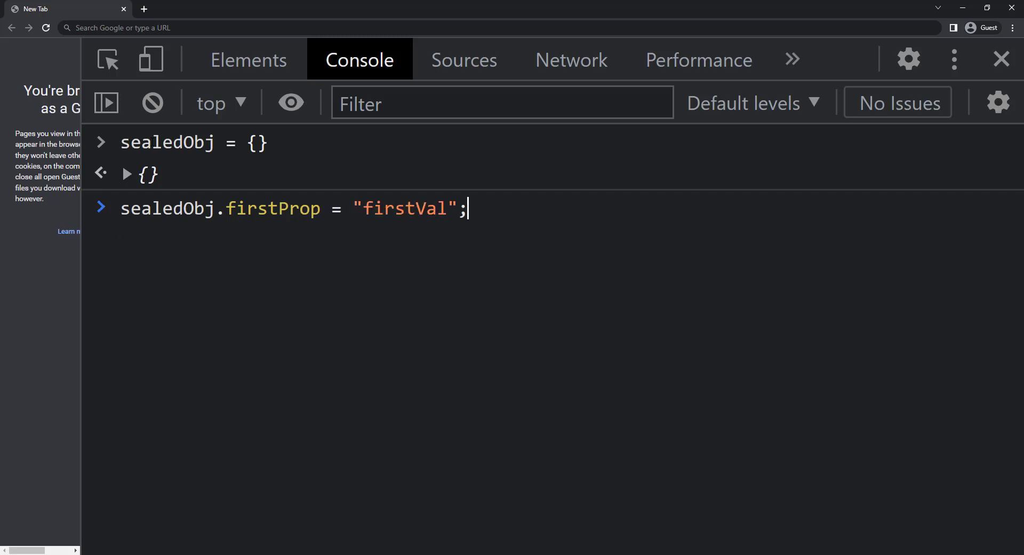
type("Object.seal(sealedObj);")
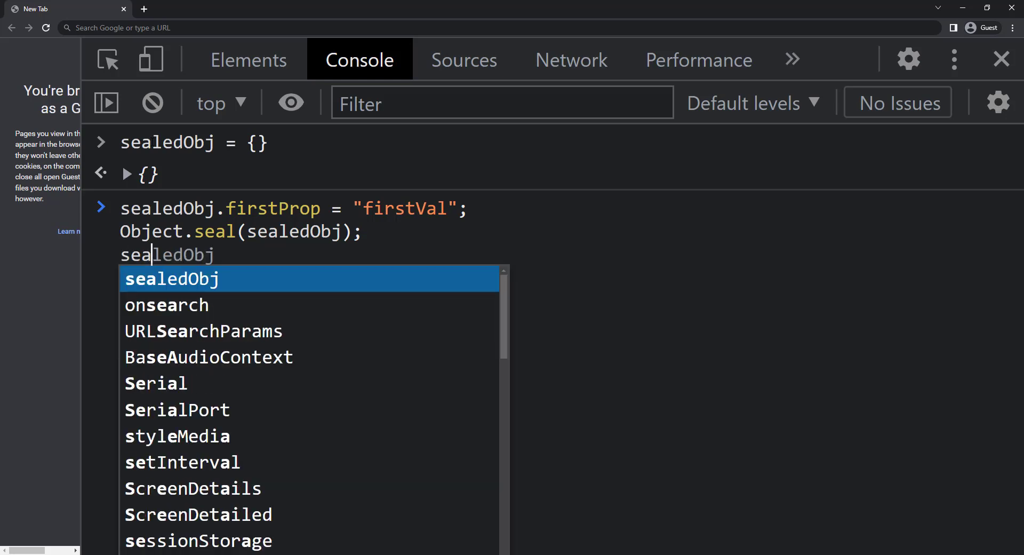
type(".secondProp = \"secondVa")
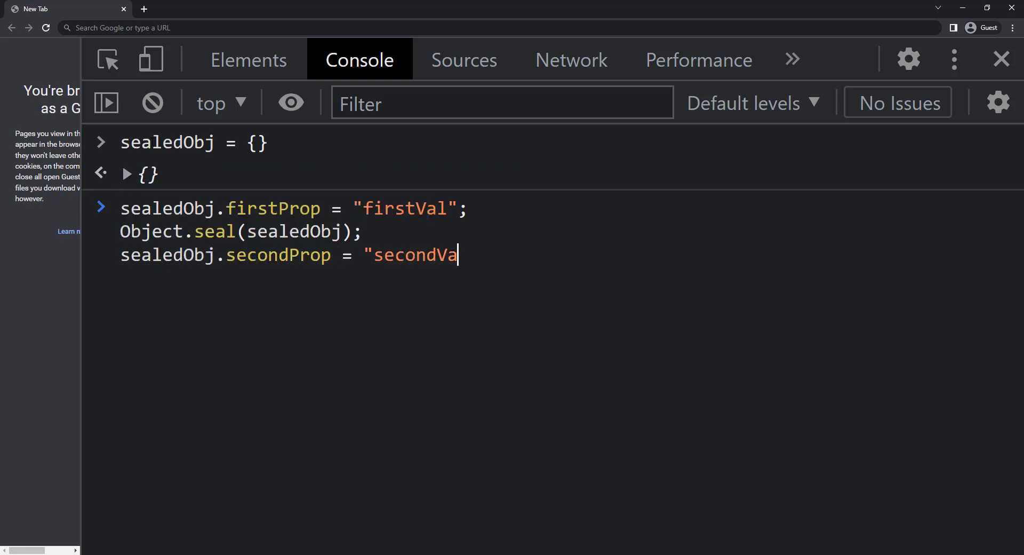
type("sealedObj.fir")
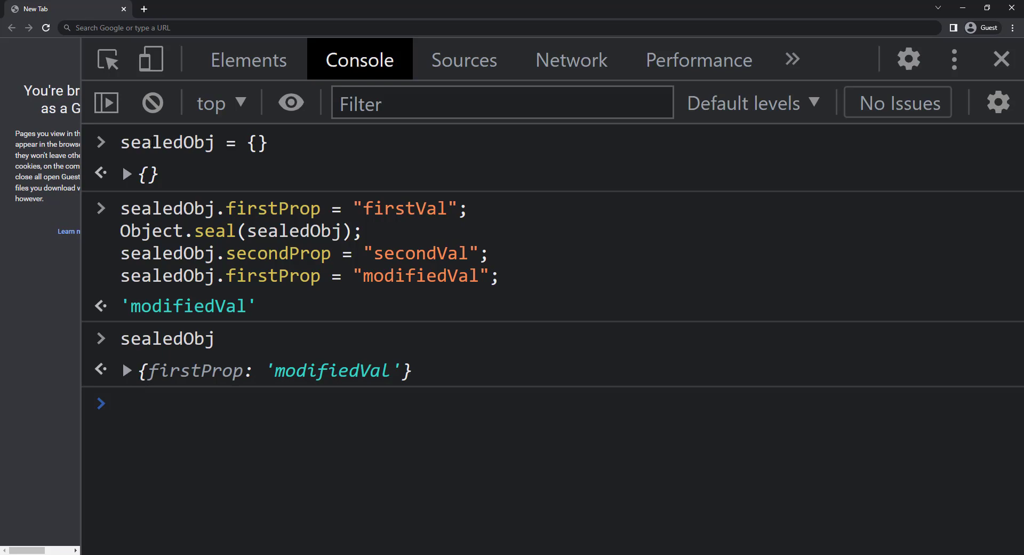
Step: Confirm sealedObj has firstProp 'modifiedVal' and no secondProp, then start typing delete sealedObj
double_click(330, 371)
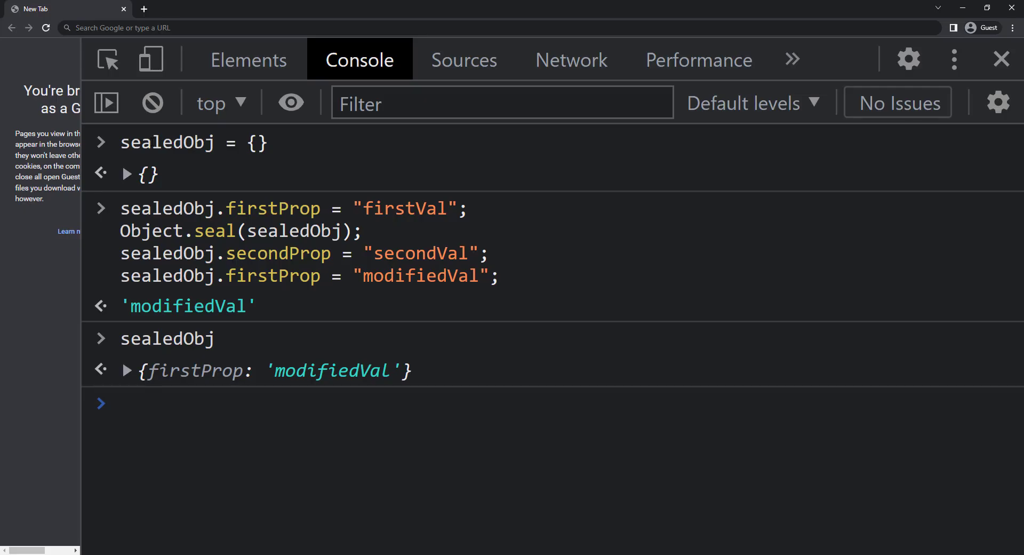
type("delete sealedObj")
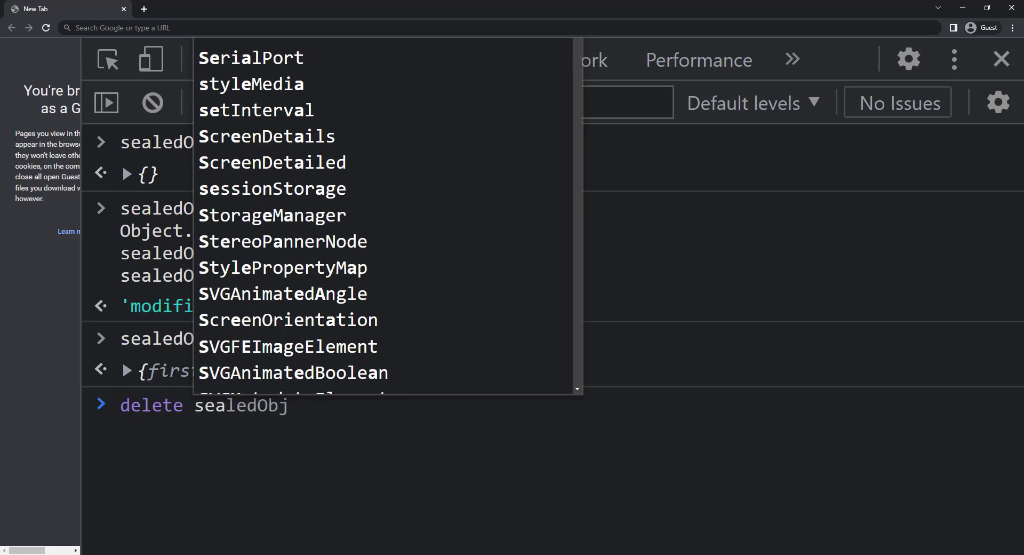